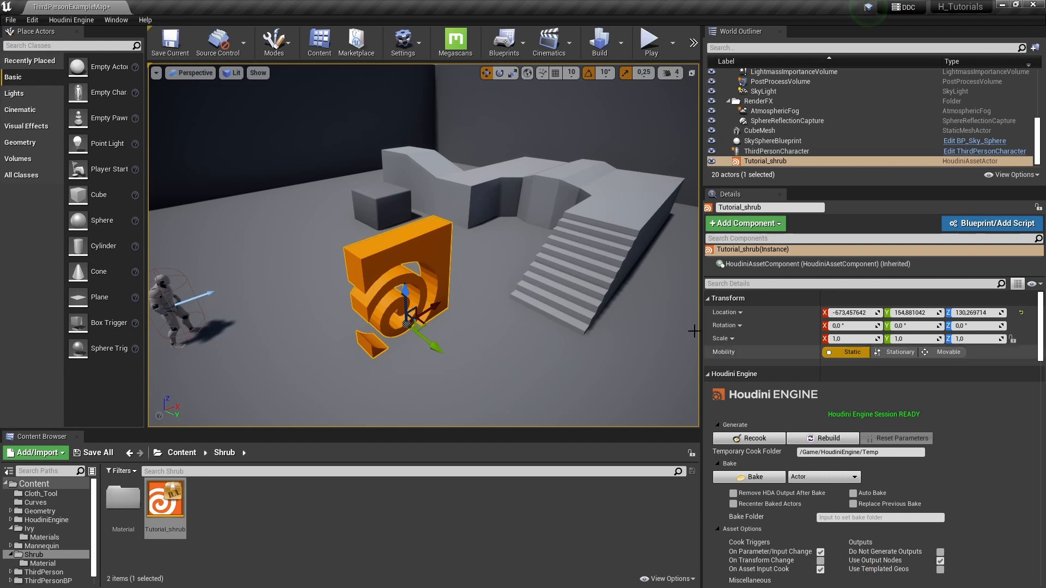
{"action": "mouse_move", "coordinate": [487, 330]}
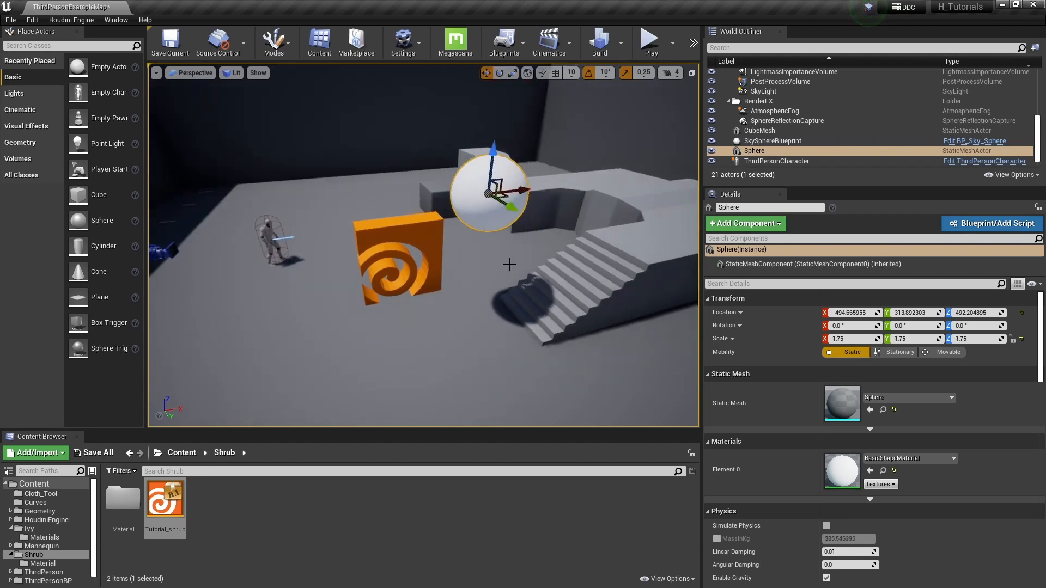
Lower the white sphere down onto the floor beside the shrub.
{"action": "left_click_drag", "start_coordinate": [490, 193], "coordinate": [290, 320]}
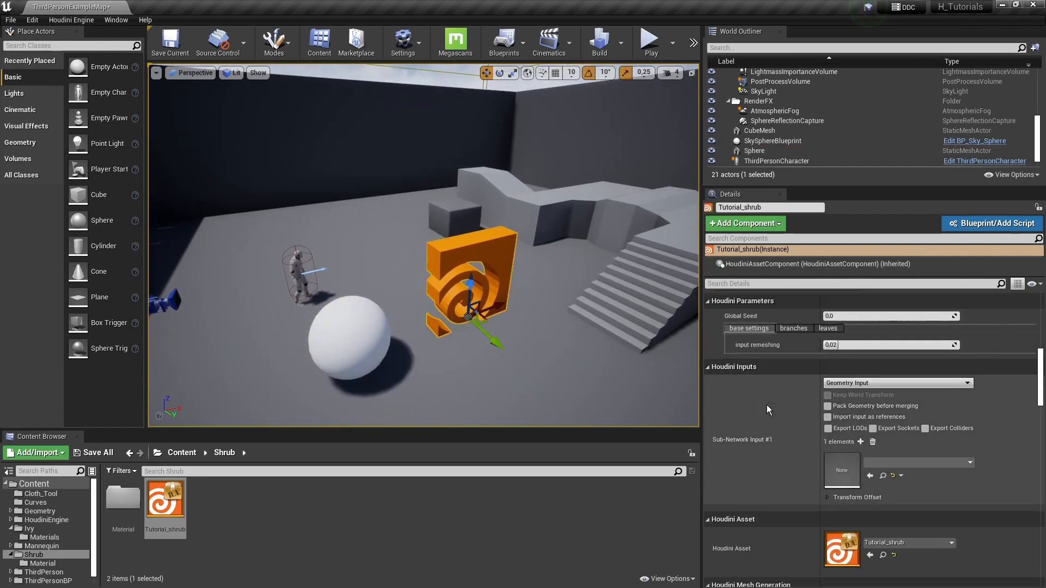
Feed the white sphere into the shrub as a World Outliner Input via Start Selection.
{"action": "left_click", "coordinate": [898, 382]}
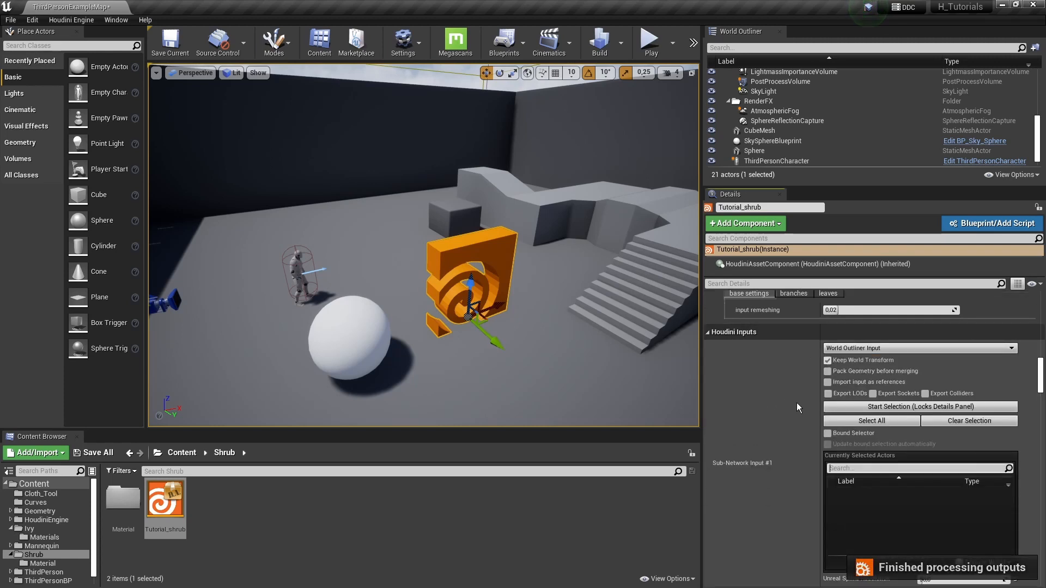
{"action": "left_click", "coordinate": [920, 406]}
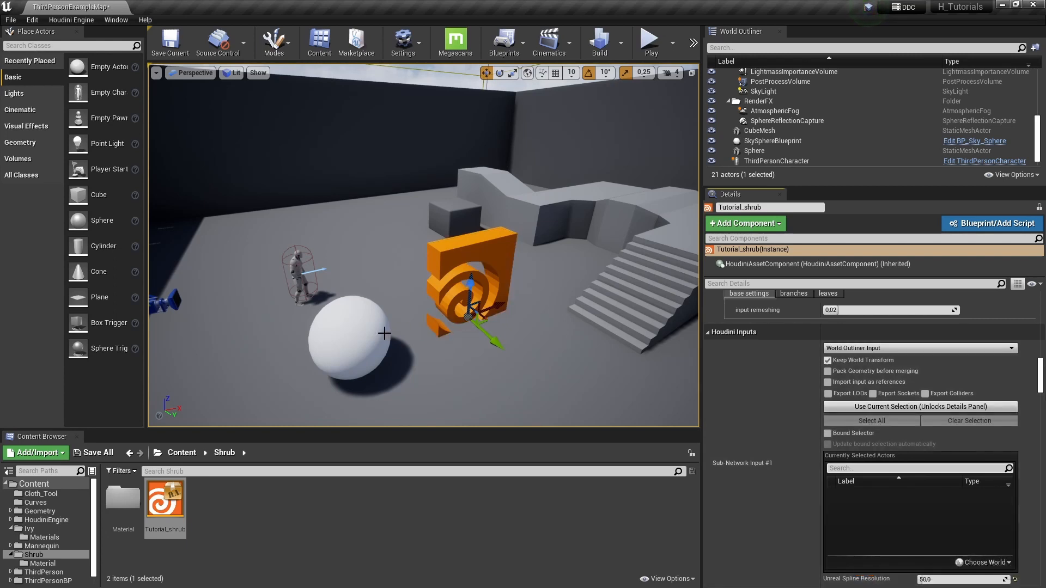
{"action": "left_click", "coordinate": [920, 407]}
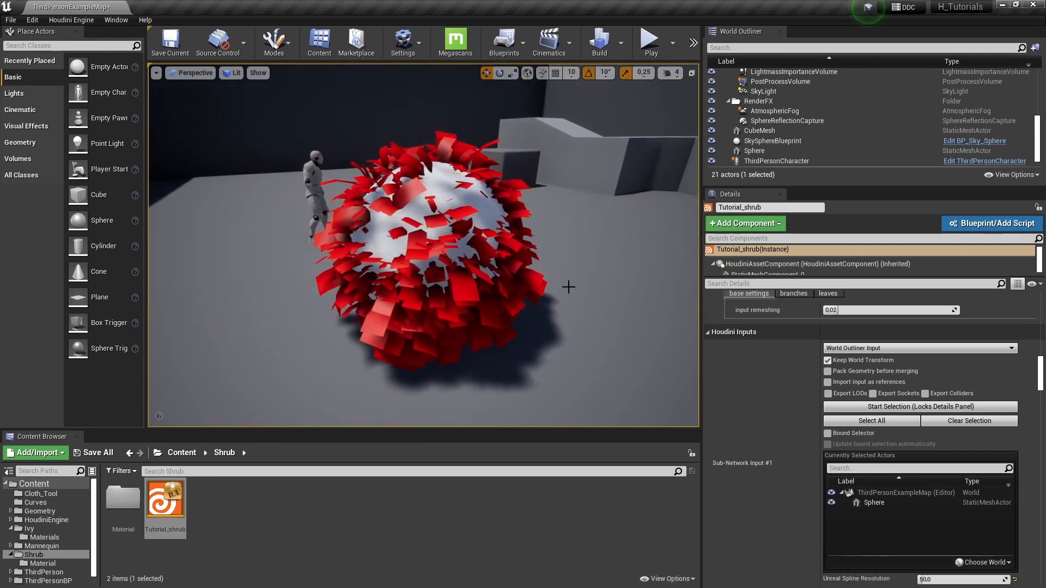
Turn off the guide sphere's Rendering visibility so only the red shrub shows.
{"action": "left_click", "coordinate": [755, 151]}
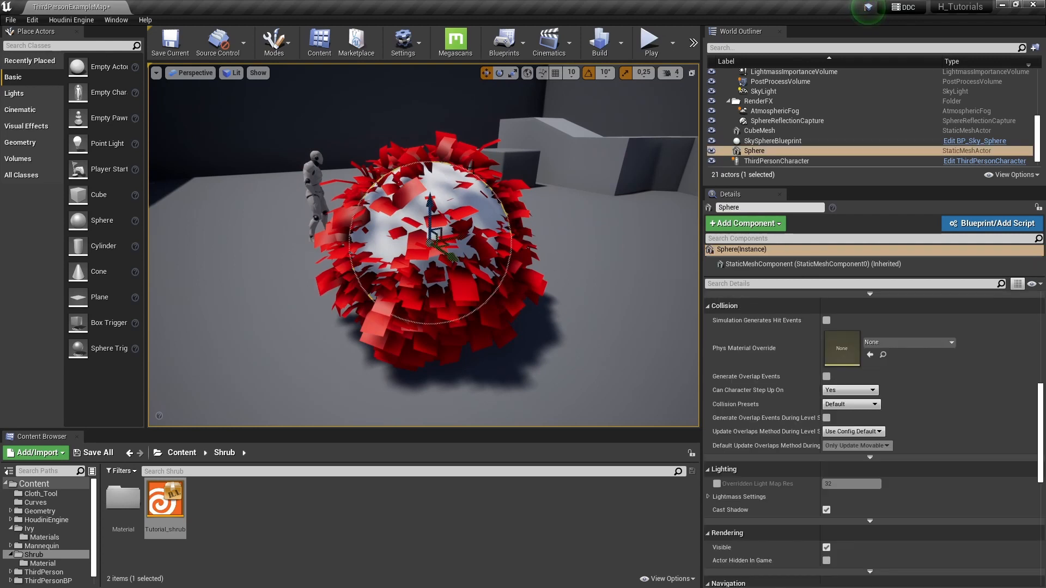
{"action": "mouse_move", "coordinate": [481, 186]}
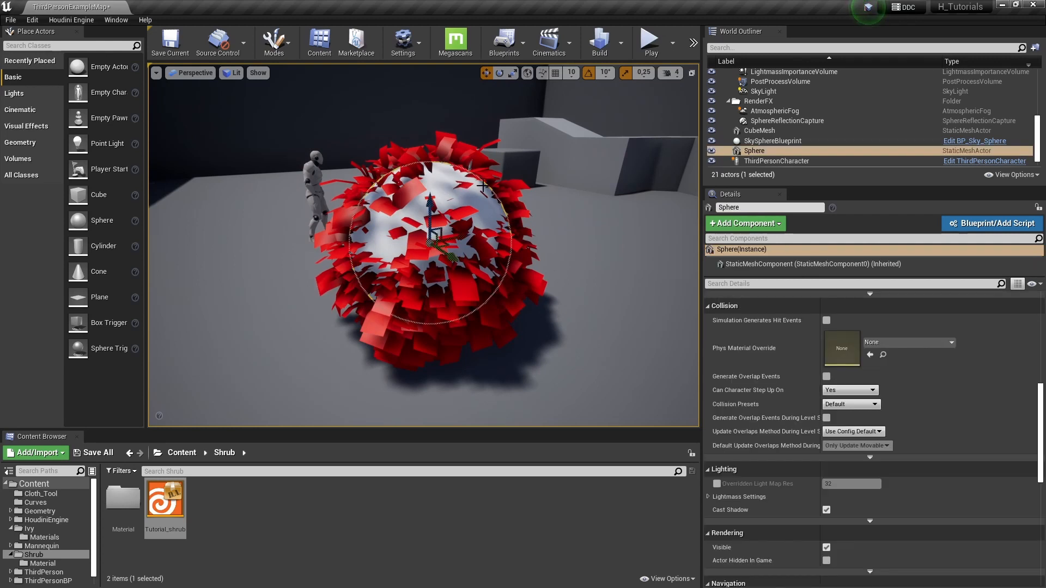
{"action": "scroll", "scroll_direction": "down", "scroll_amount": 3}
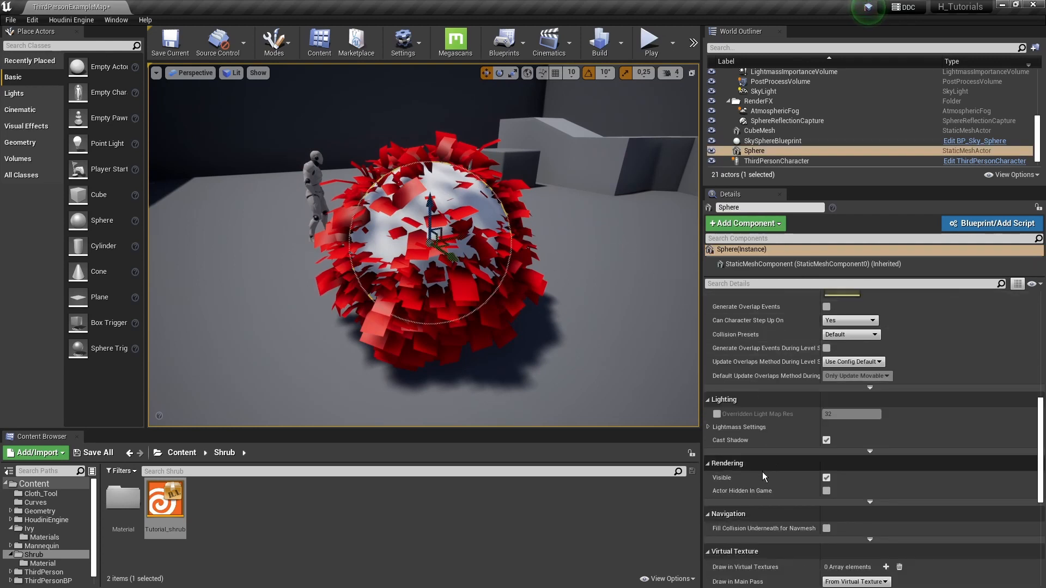
{"action": "mouse_move", "coordinate": [801, 495]}
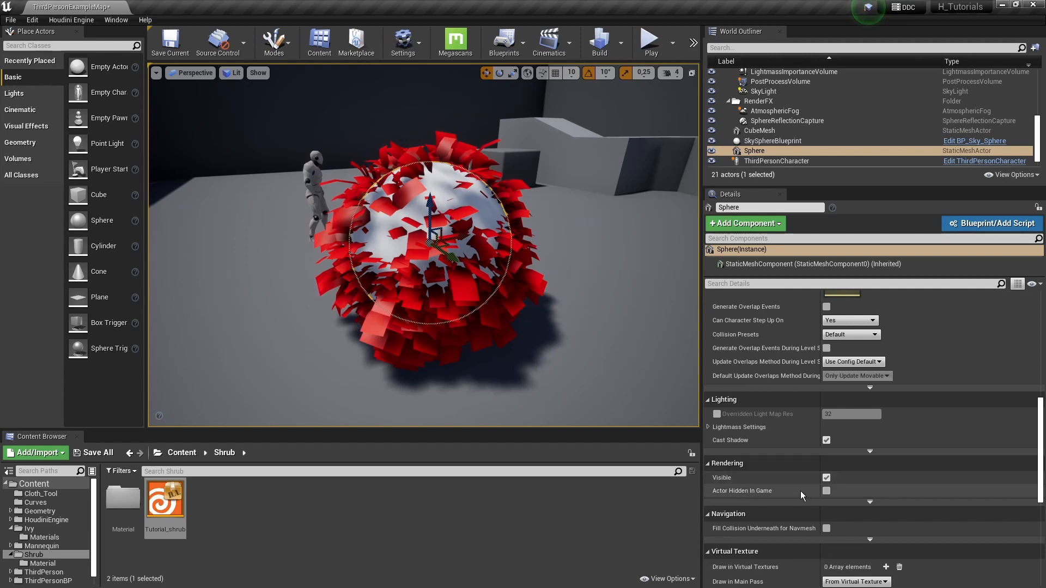
{"action": "left_click", "coordinate": [825, 491]}
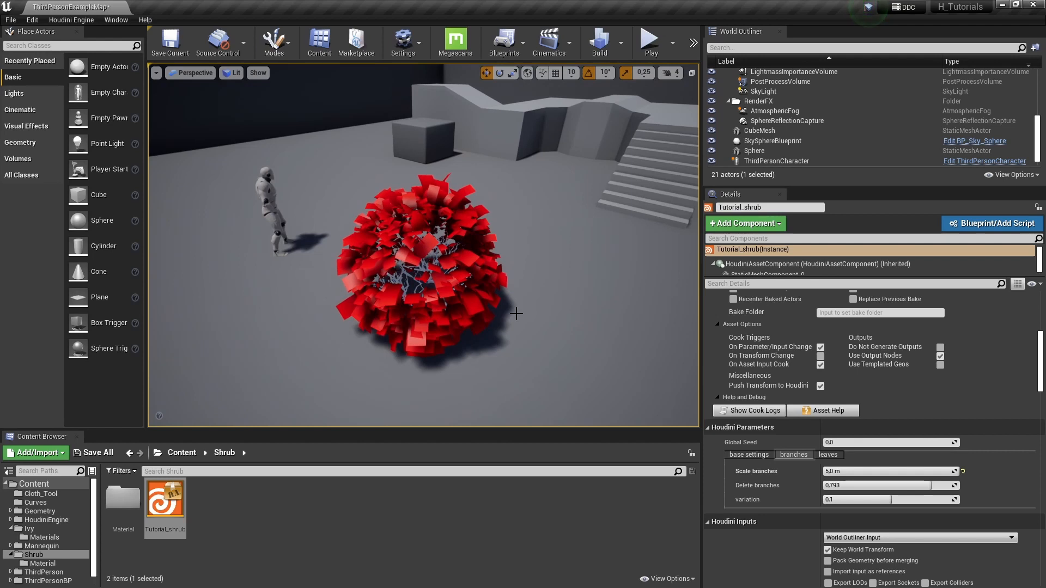
{"action": "mouse_move", "coordinate": [479, 188]}
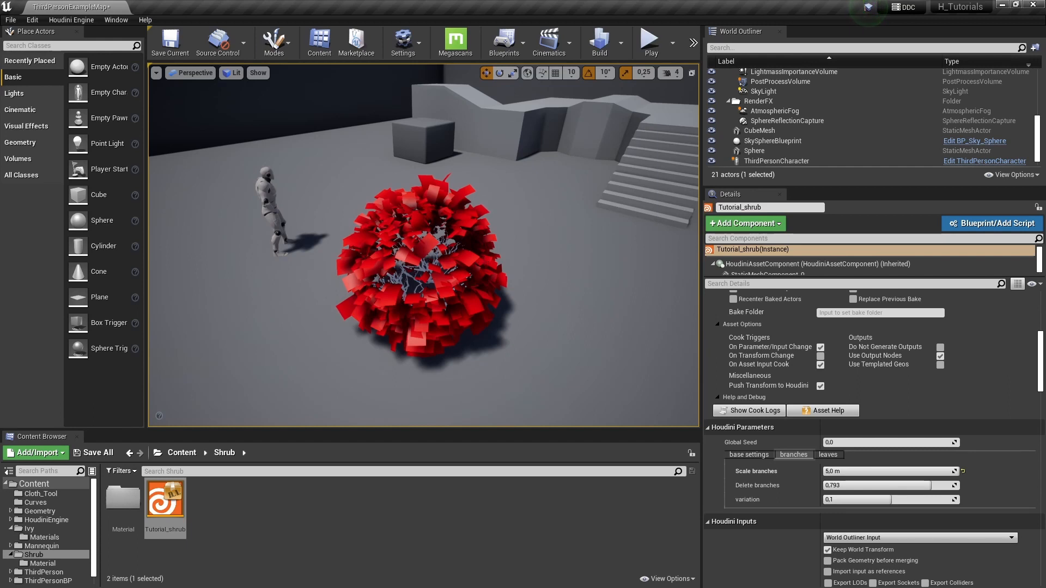
{"action": "mouse_move", "coordinate": [122, 502]}
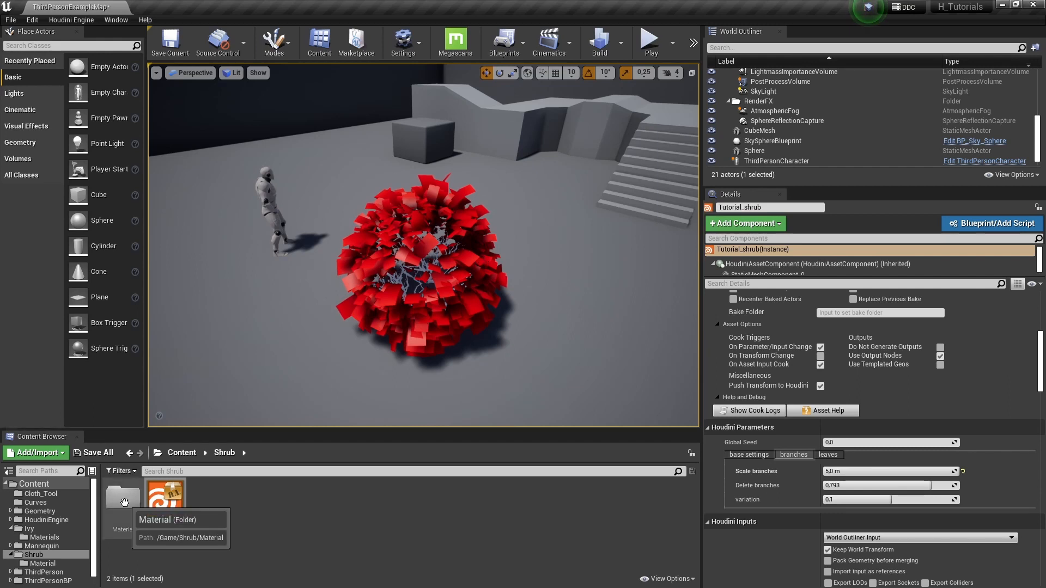
Inspect the leaf Albedo texture in the Shrub Material folder and close its preview.
{"action": "double_click", "coordinate": [123, 494]}
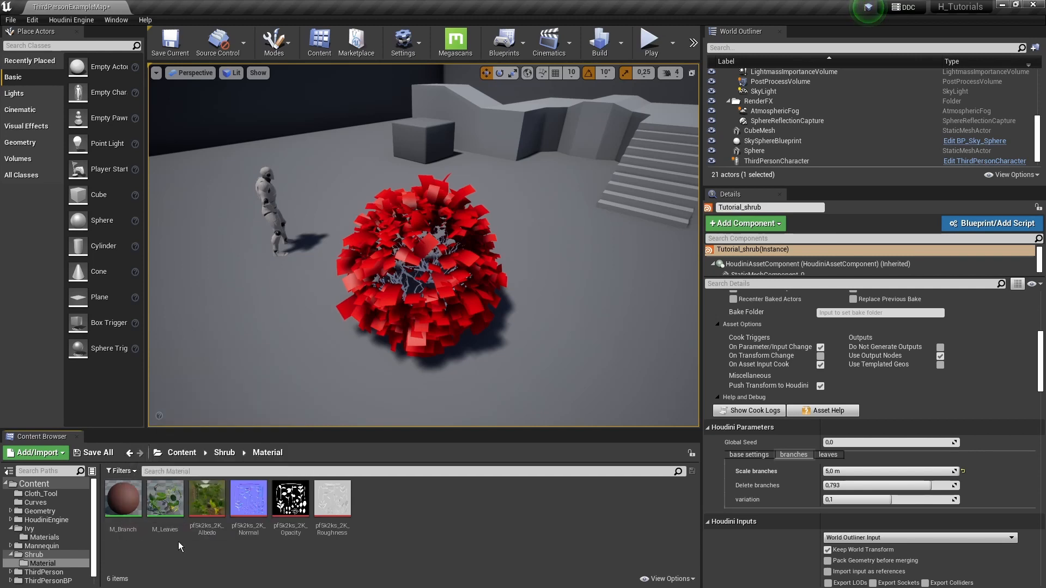
{"action": "double_click", "coordinate": [206, 498]}
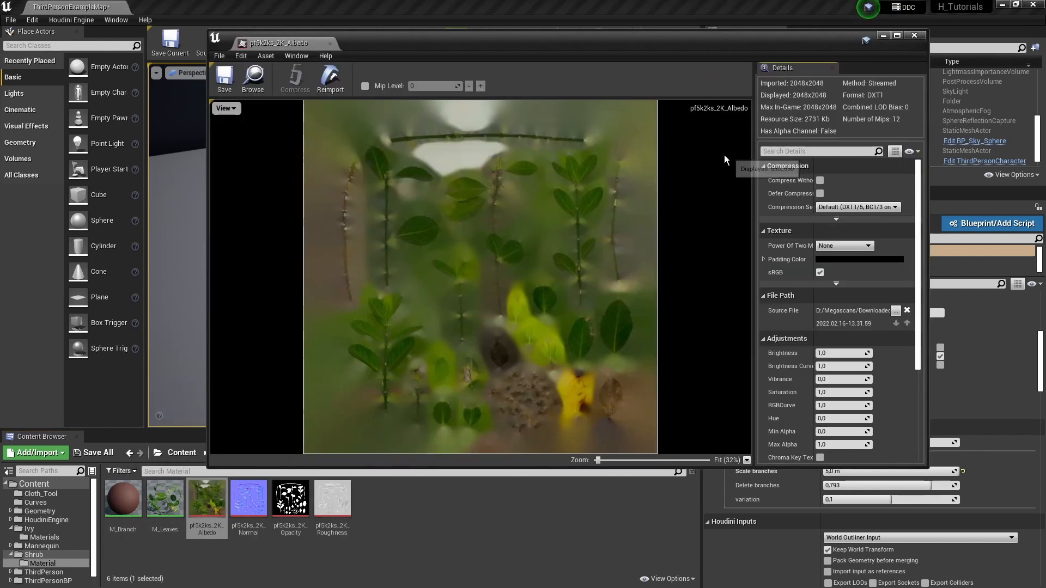
{"action": "mouse_move", "coordinate": [466, 226]}
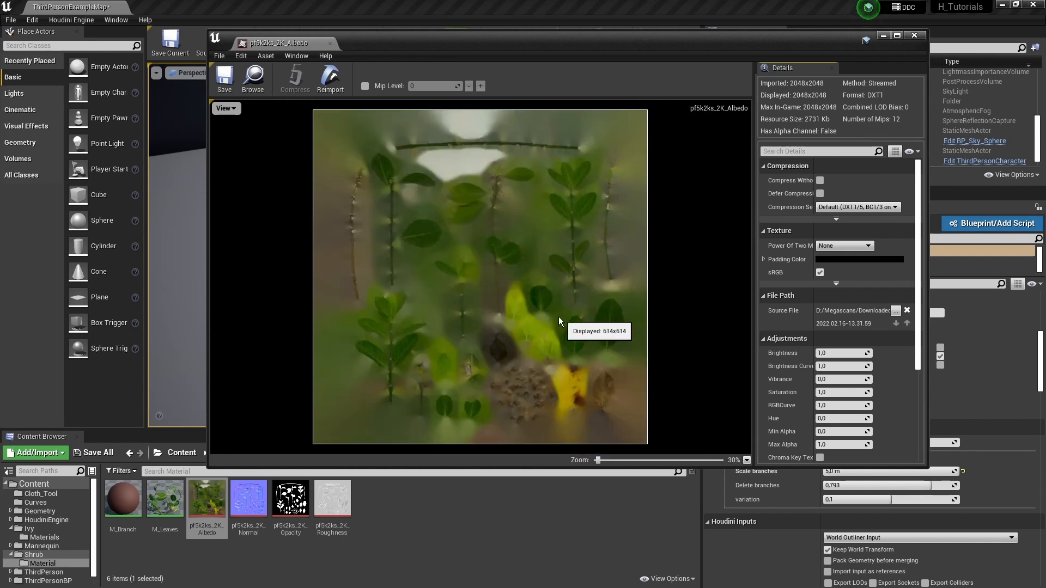
{"action": "mouse_move", "coordinate": [509, 201]}
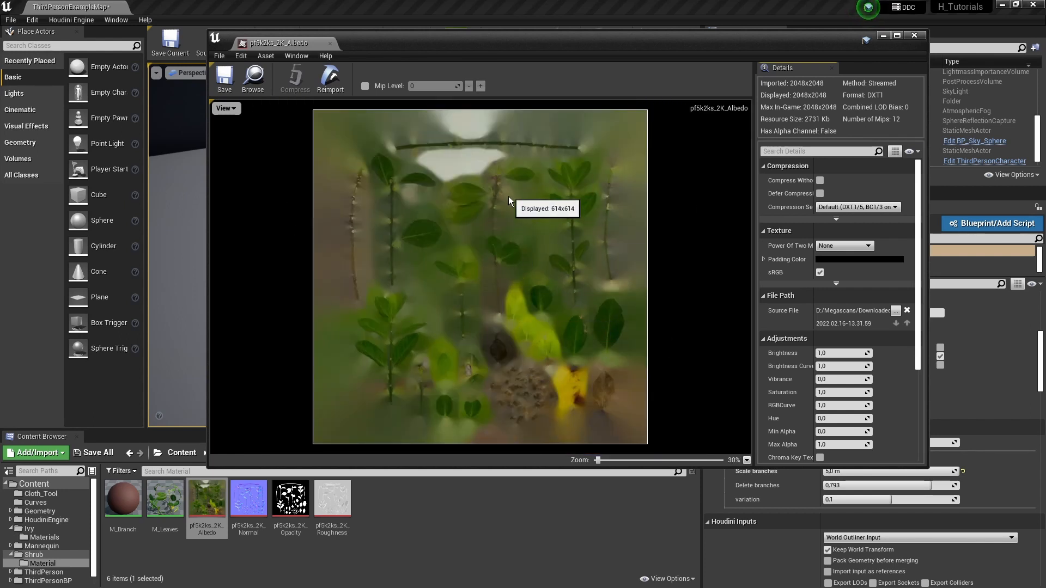
{"action": "scroll", "scroll_direction": "down", "scroll_amount": 3}
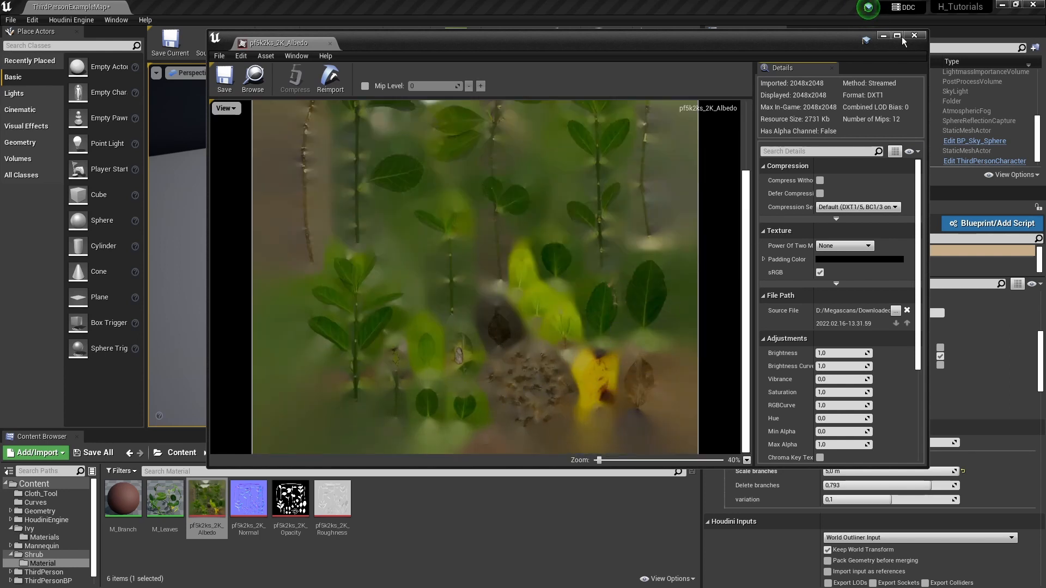
{"action": "left_click", "coordinate": [915, 34]}
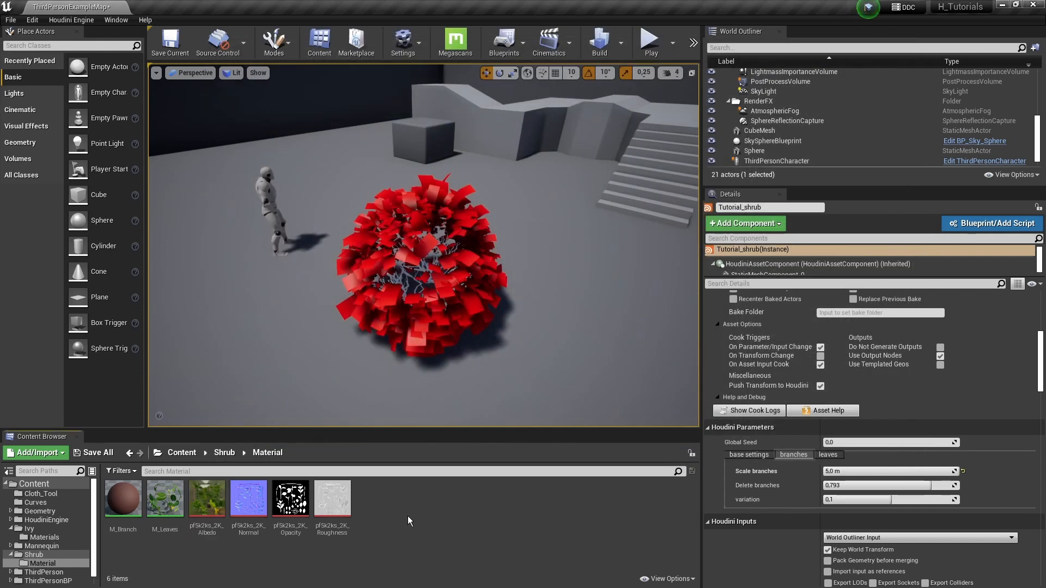
{"action": "mouse_move", "coordinate": [165, 507]}
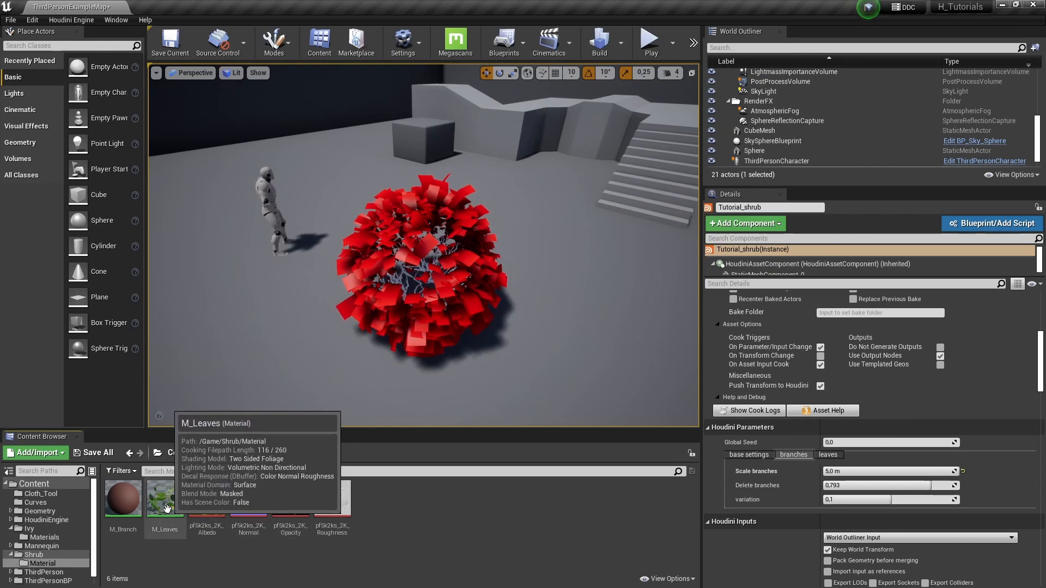
Copy the reference path of the M_Leaves material to the clipboard.
{"action": "right_click", "coordinate": [165, 498]}
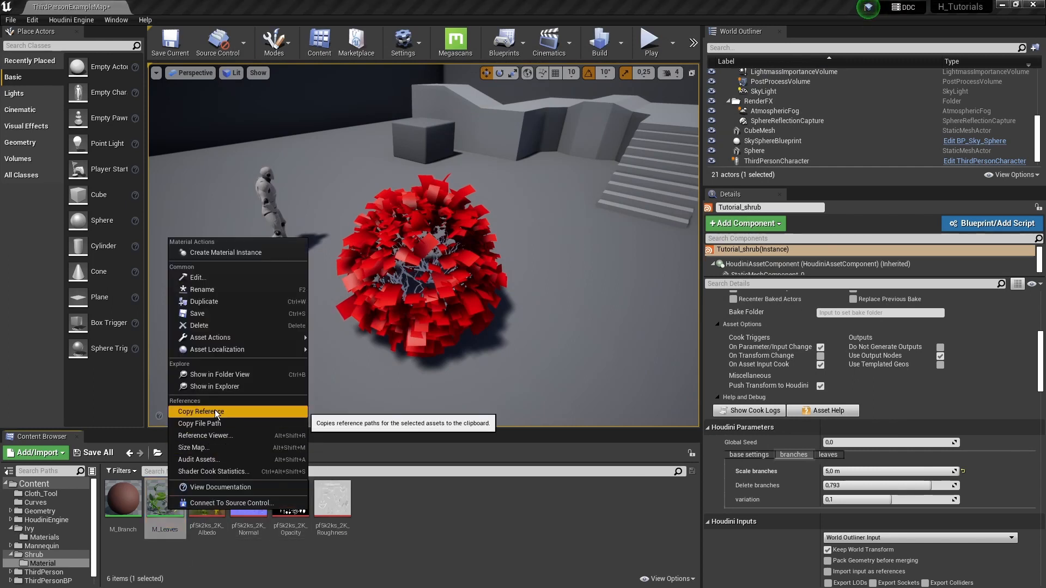
{"action": "left_click", "coordinate": [200, 412]}
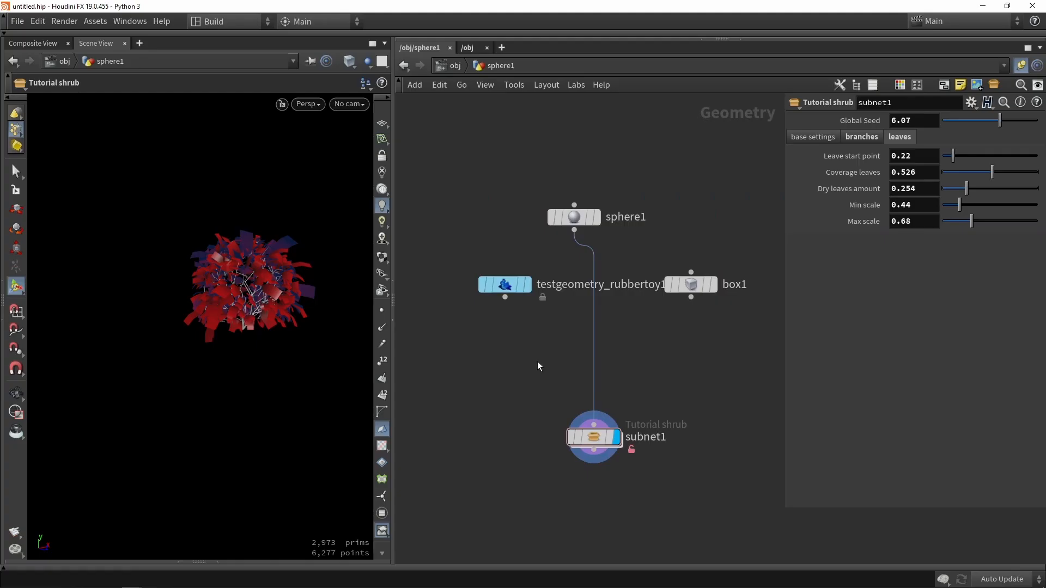
Add an unreal_material Attribute Create node inside the shrub subnet after merge2.
{"action": "left_click_drag", "start_coordinate": [591, 437], "coordinate": [579, 422]}
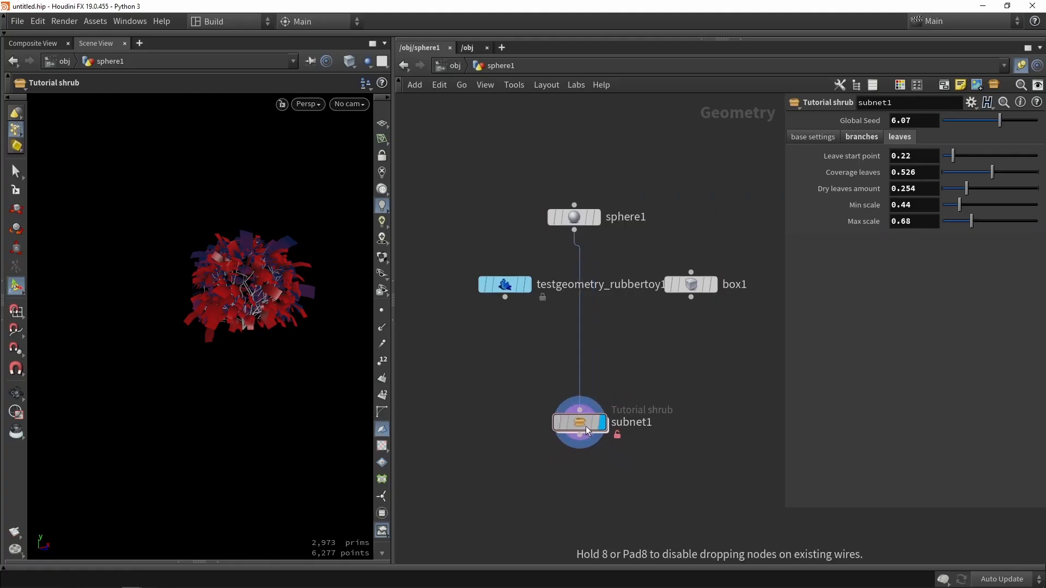
{"action": "double_click", "coordinate": [579, 423]}
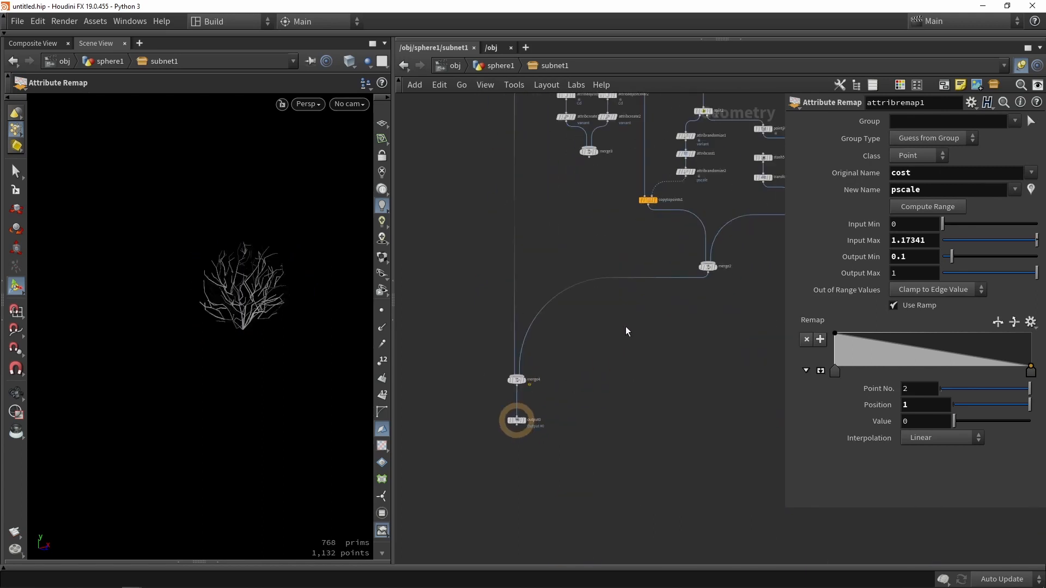
{"action": "key", "text": "Tab"}
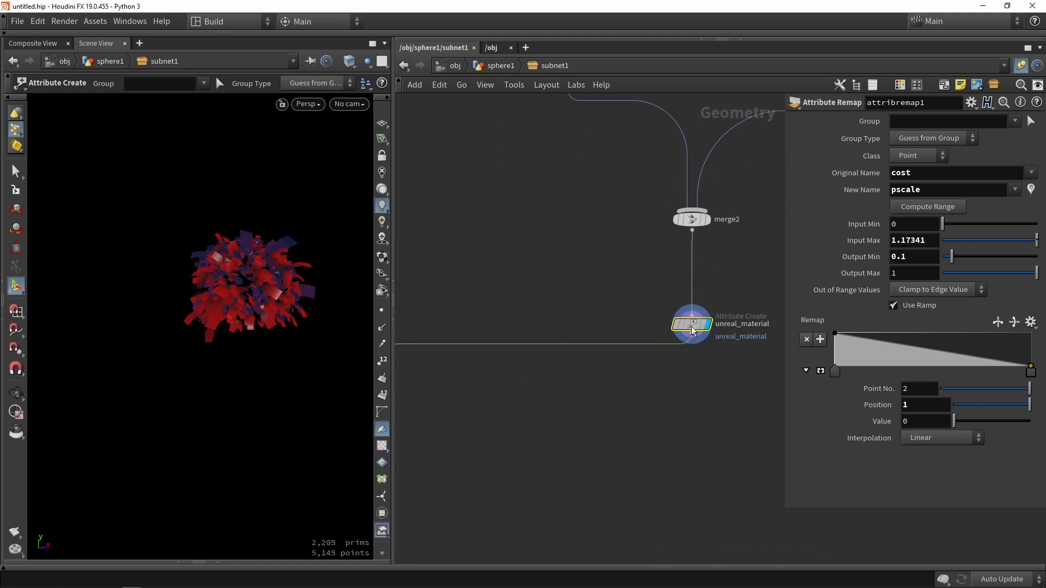
{"action": "left_click", "coordinate": [691, 324]}
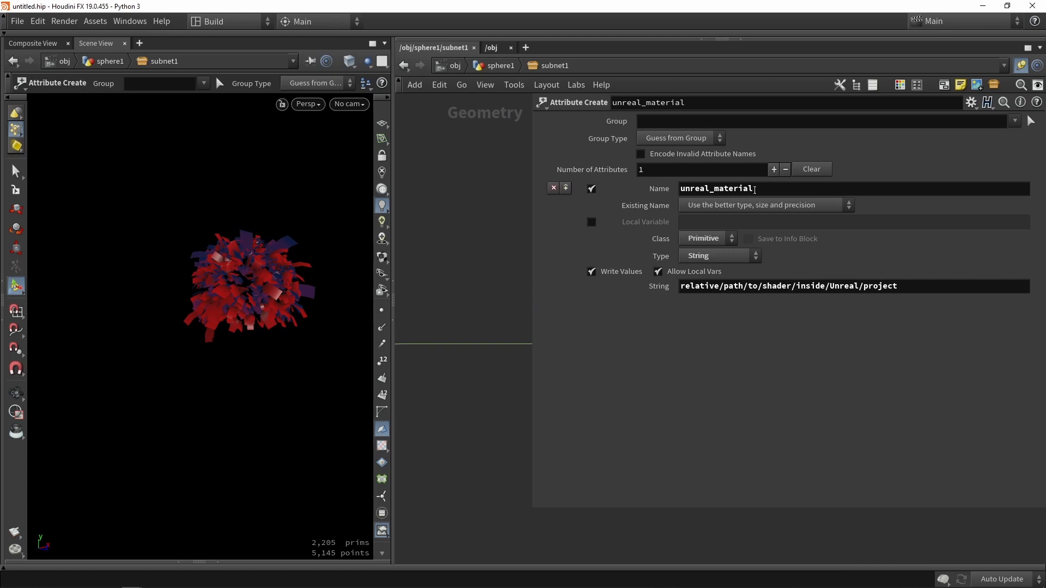
Set its string value to Material'/Game/Shrub/Material/M_Leaves.M_Leaves'.
{"action": "triple_click", "coordinate": [788, 286]}
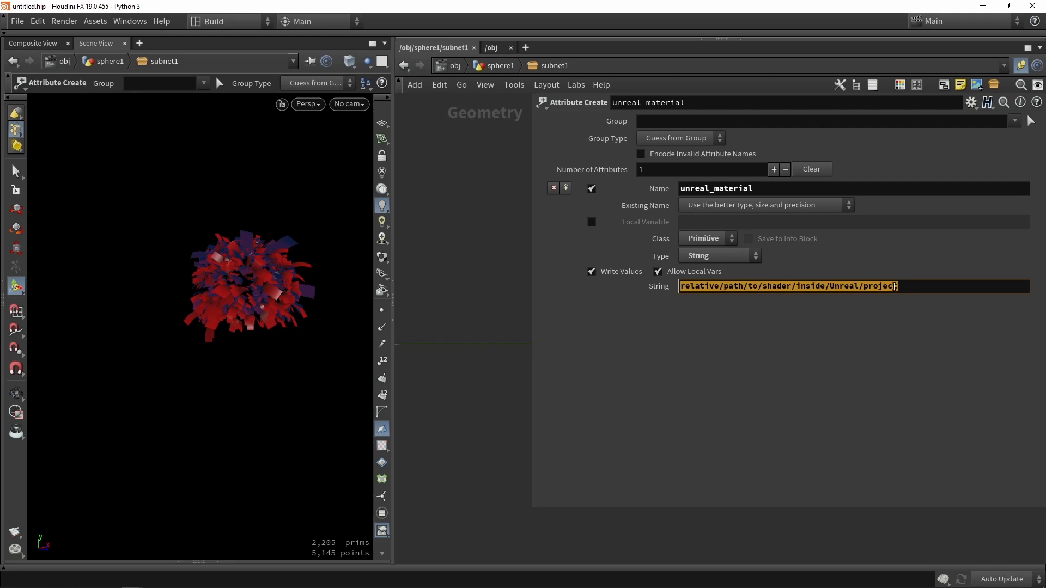
{"action": "type", "text": "Material'/Game/Shrub/Material/M_Leaves.M_Leaves'"}
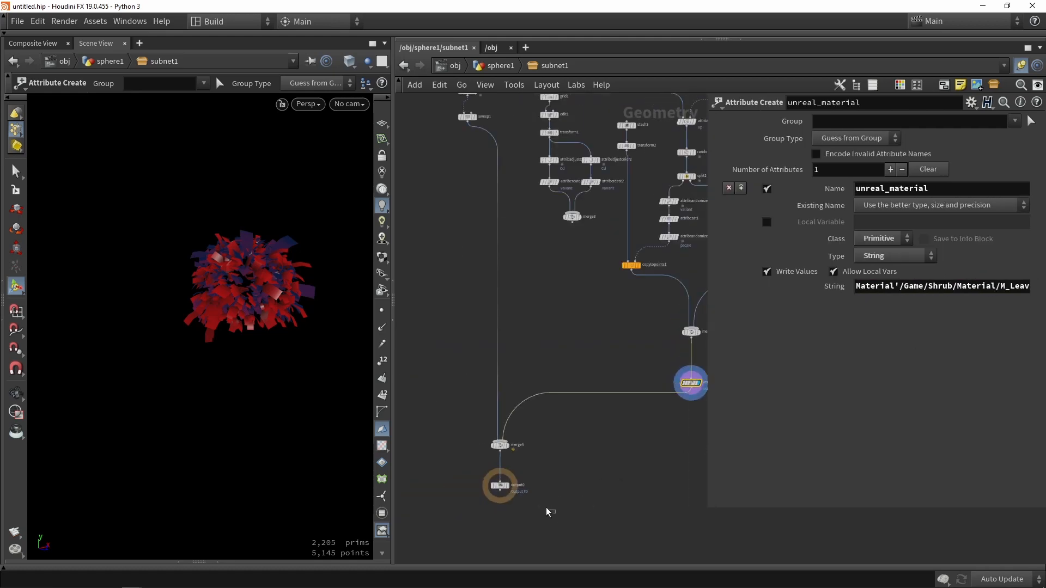
{"action": "left_click", "coordinate": [95, 20]}
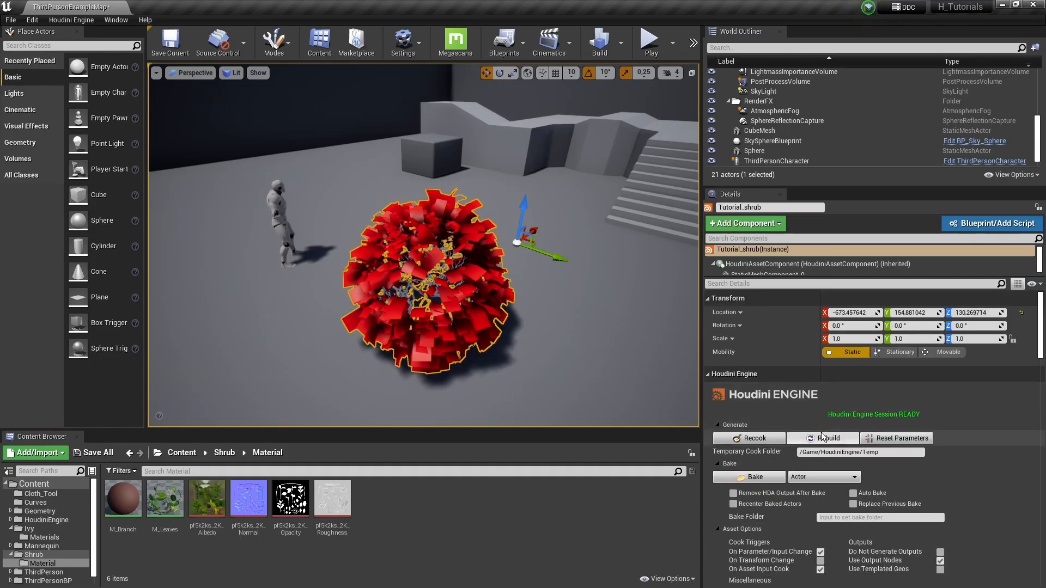
Rebuild the shrub with the new leaf material and bring up M_Branch's asset options.
{"action": "left_click", "coordinate": [822, 439]}
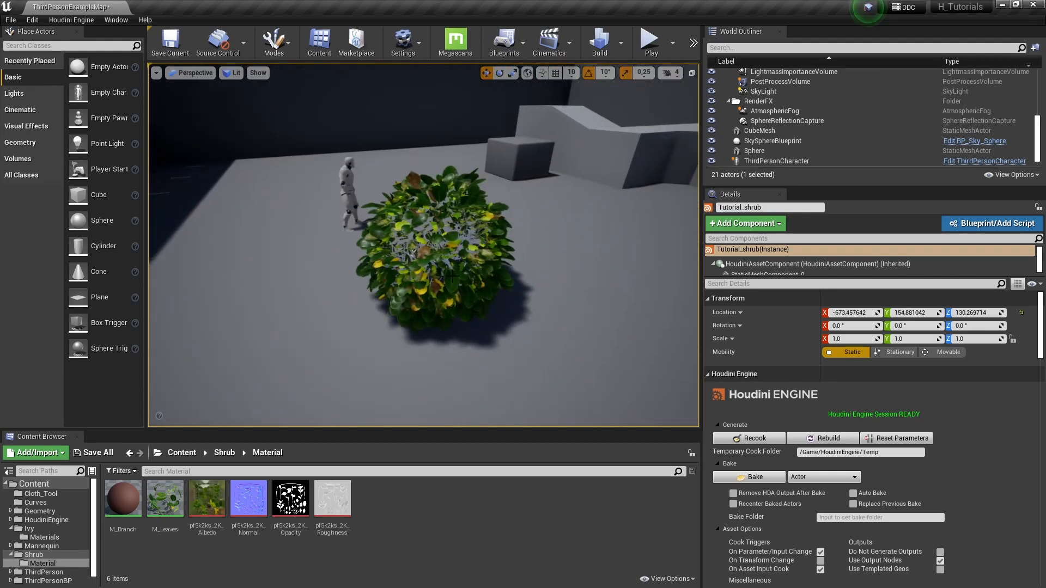
{"action": "right_click", "coordinate": [123, 498]}
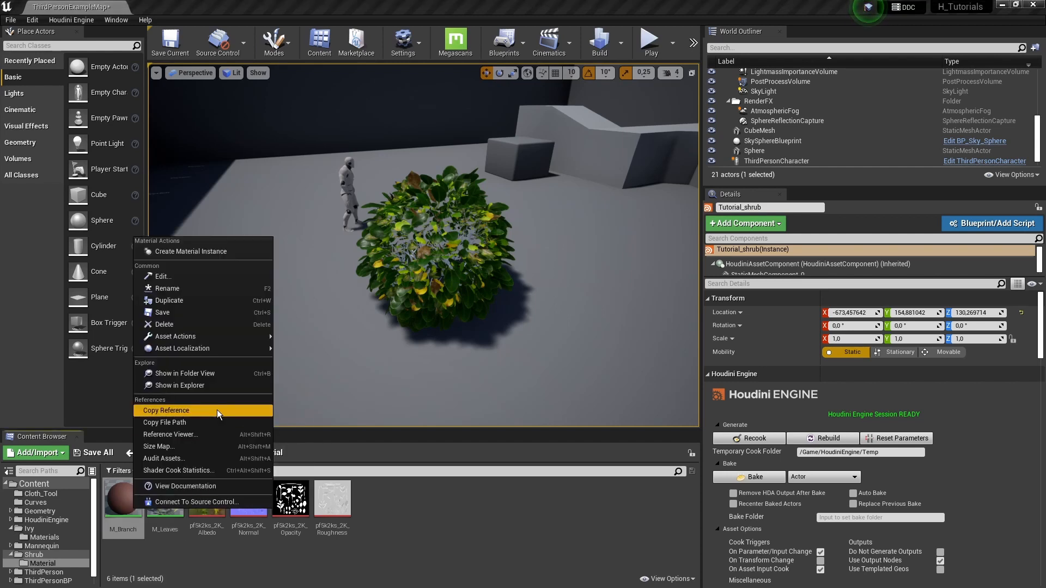
In Houdini, paste the M_Branch material path into the unreal_material string value.
{"action": "key", "text": "alt+tab"}
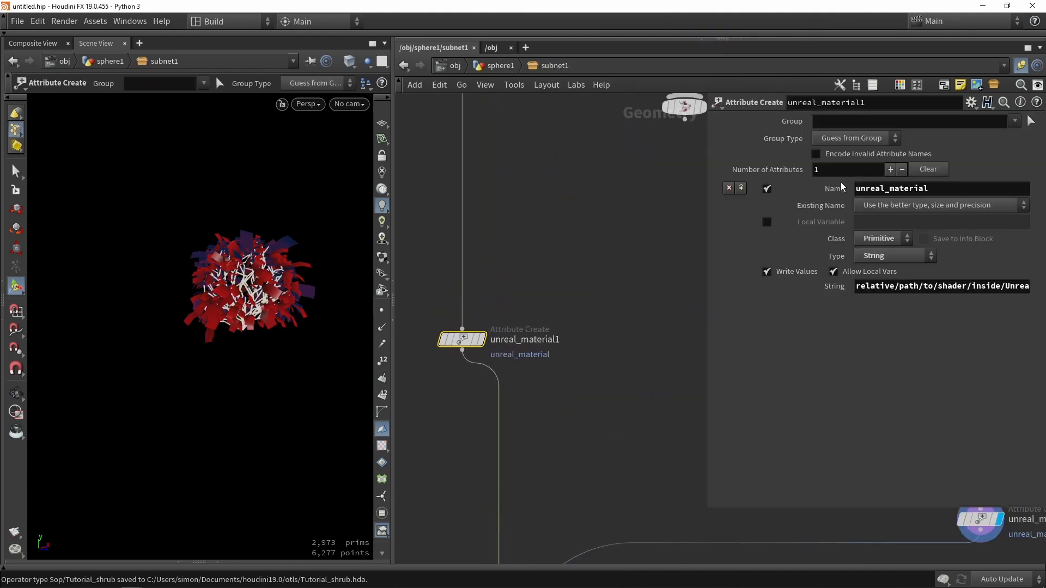
{"action": "left_click", "coordinate": [942, 286]}
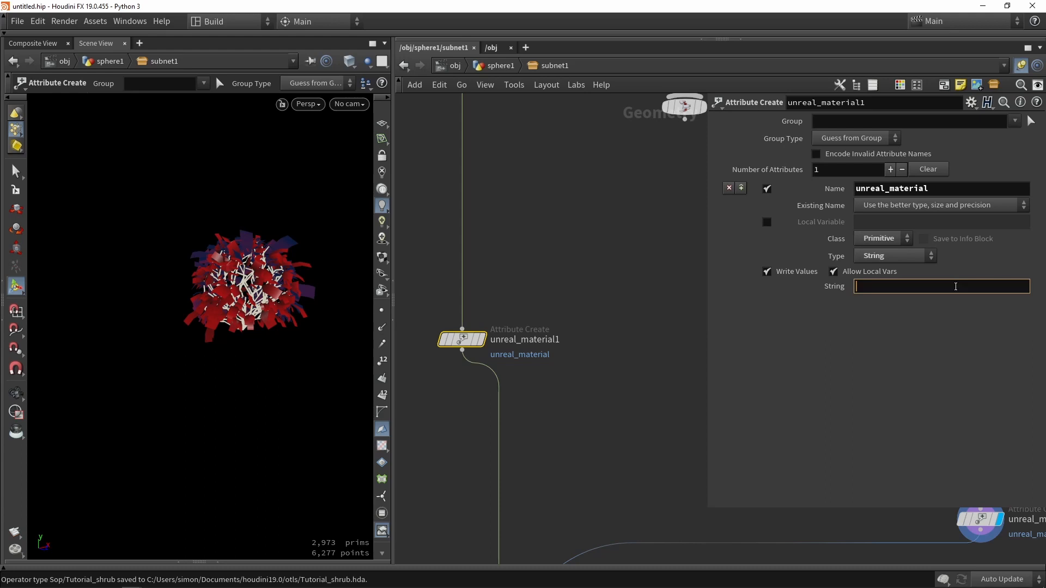
{"action": "type", "text": "Material'/Game/Shrub/Material/M_Bran"}
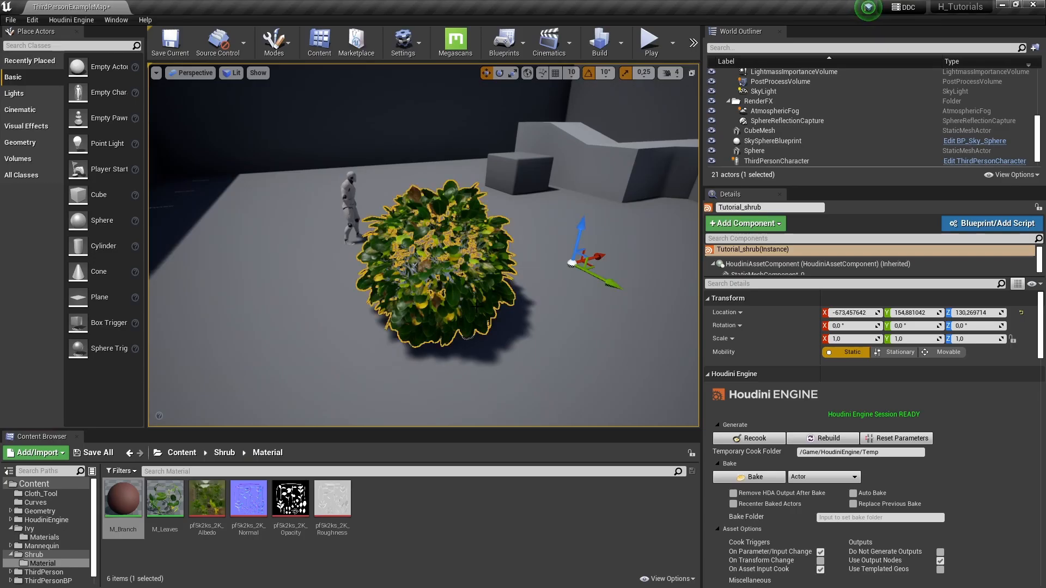
{"action": "left_click", "coordinate": [749, 438]}
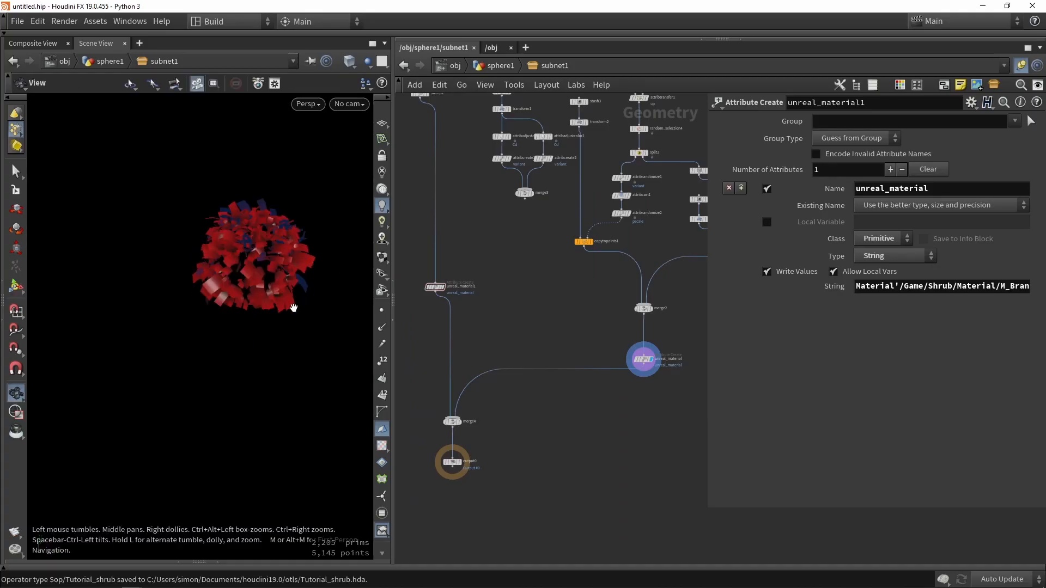
{"action": "left_click_drag", "start_coordinate": [292, 307], "coordinate": [282, 274]}
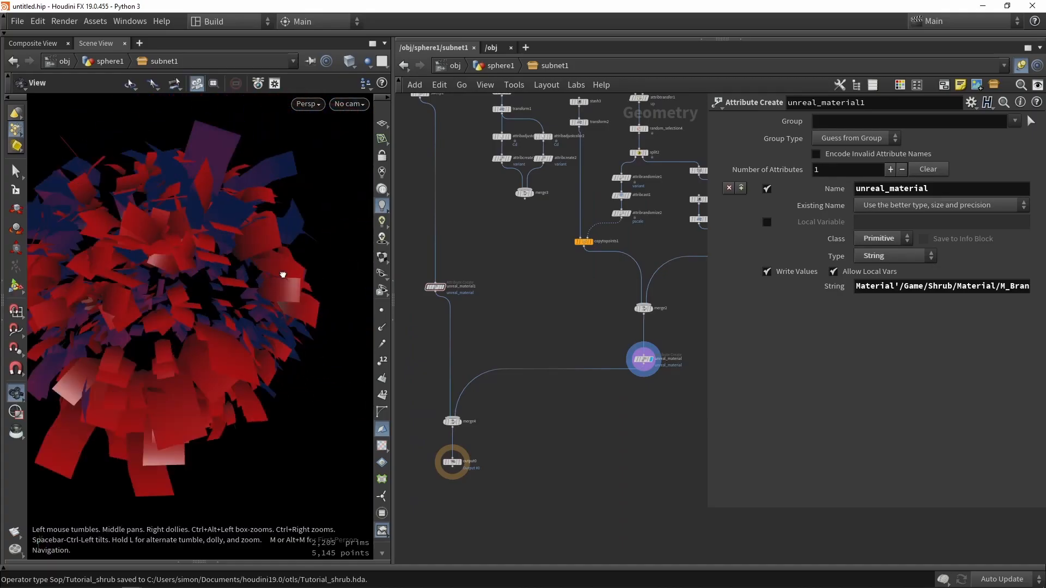
{"action": "left_click_drag", "start_coordinate": [282, 274], "coordinate": [210, 231]}
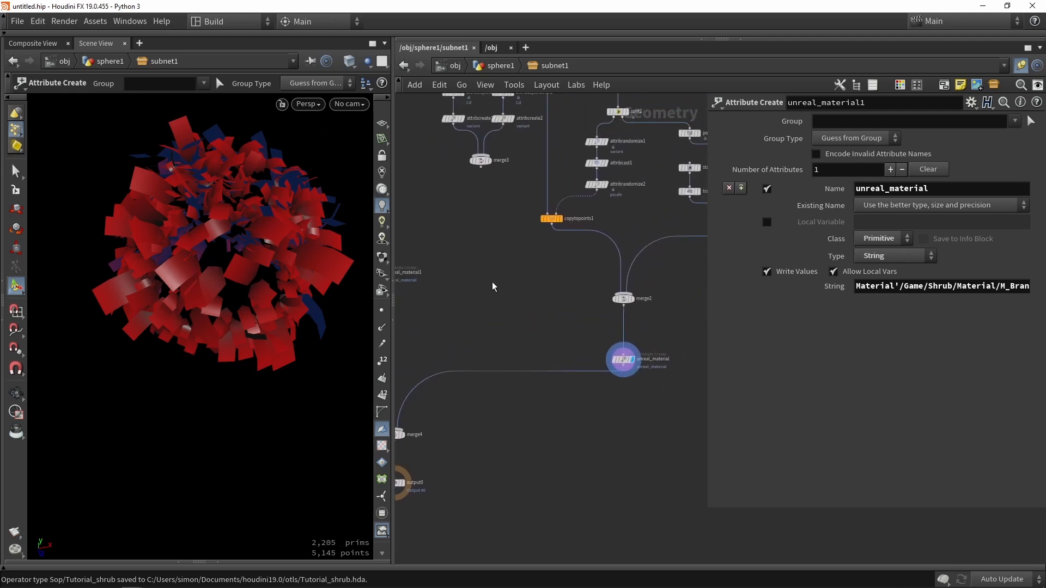
{"action": "mouse_move", "coordinate": [94, 185]}
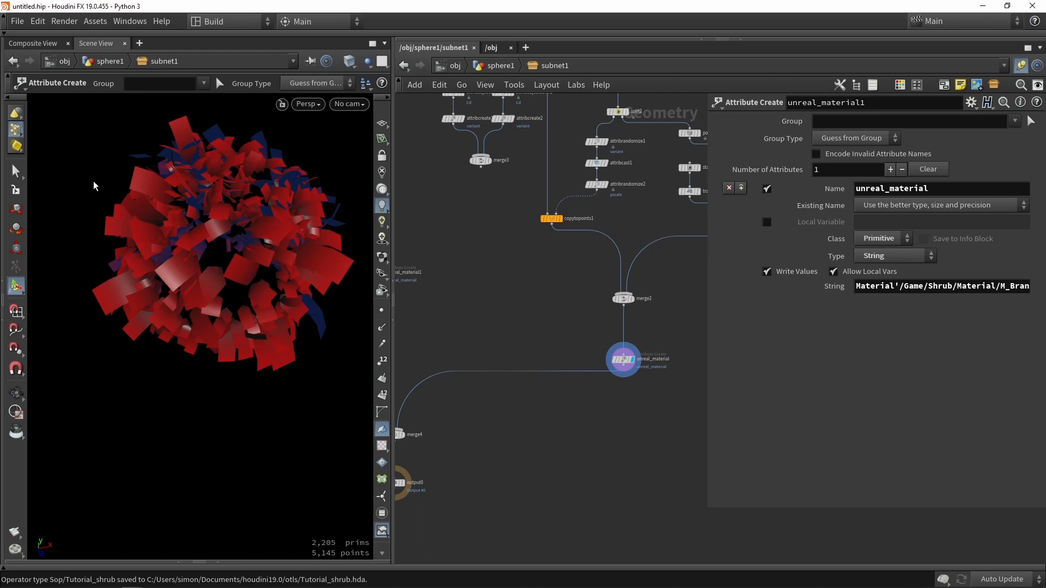
{"action": "mouse_move", "coordinate": [496, 315]}
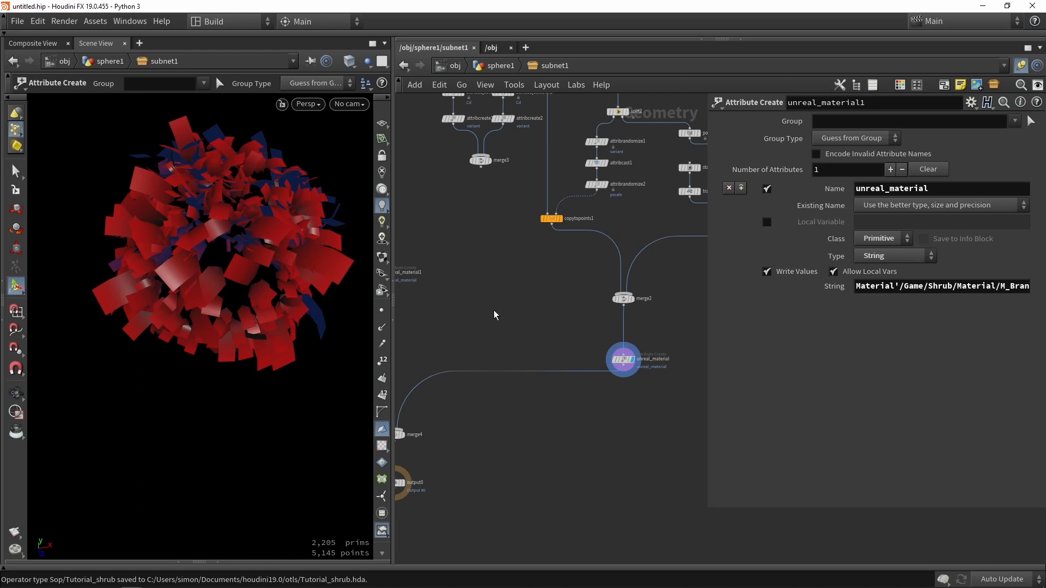
{"action": "mouse_move", "coordinate": [454, 269]}
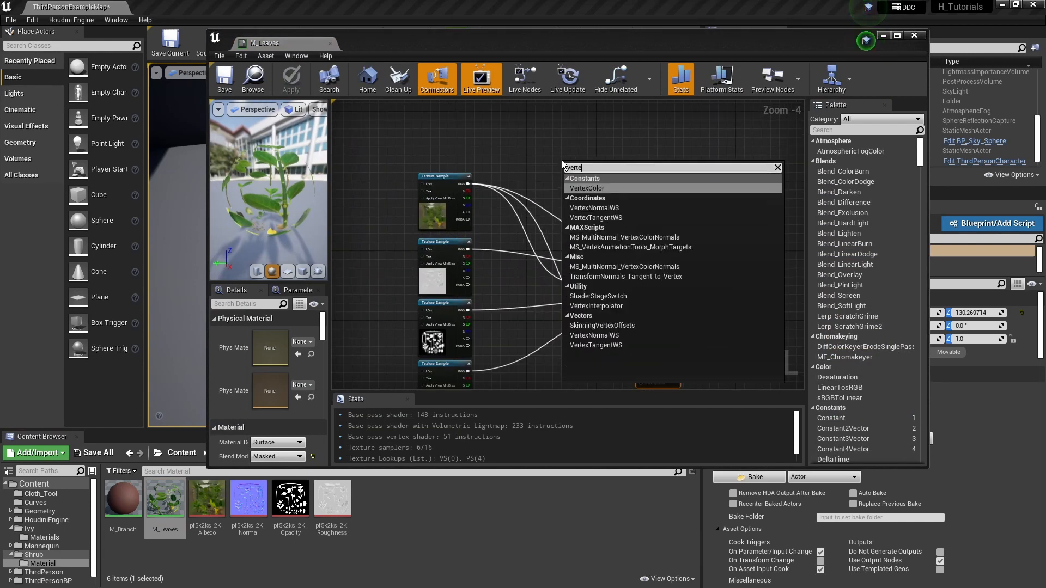
Add VertexColor and SimpleGrassWind nodes to the M_Leaves material graph.
{"action": "left_click", "coordinate": [588, 187]}
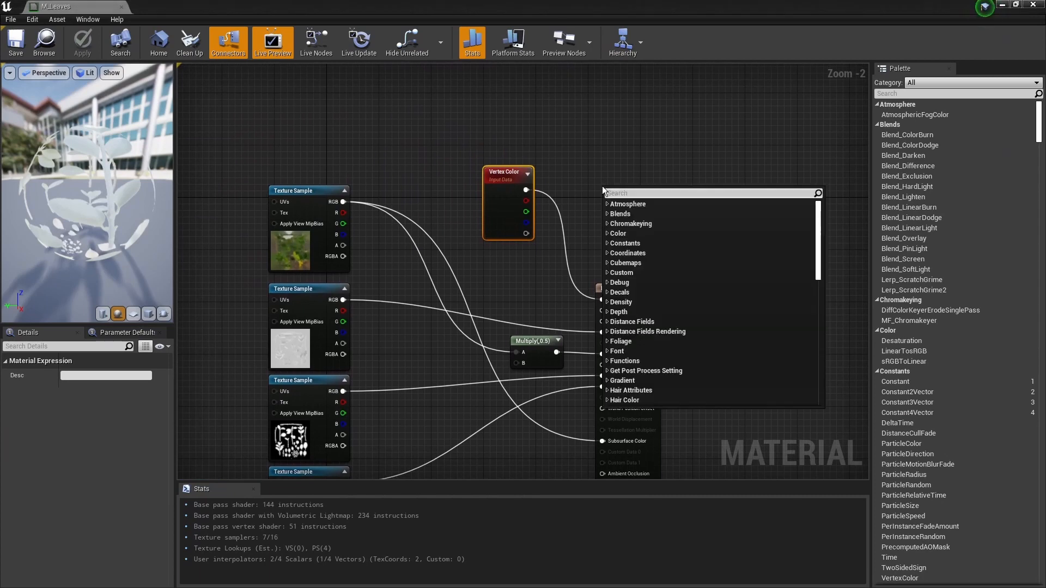
{"action": "type", "text": "wind"}
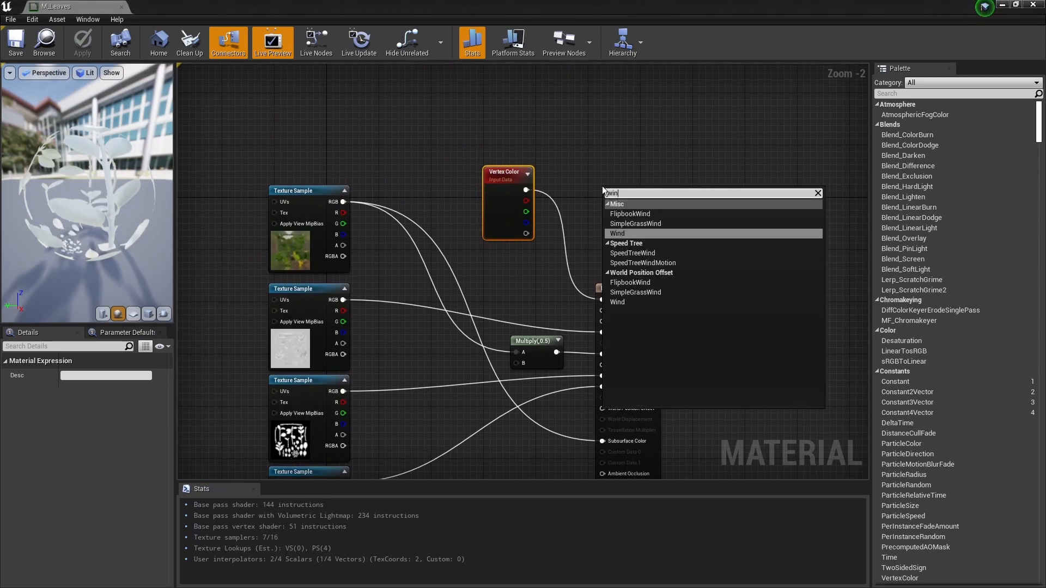
{"action": "left_click", "coordinate": [635, 224]}
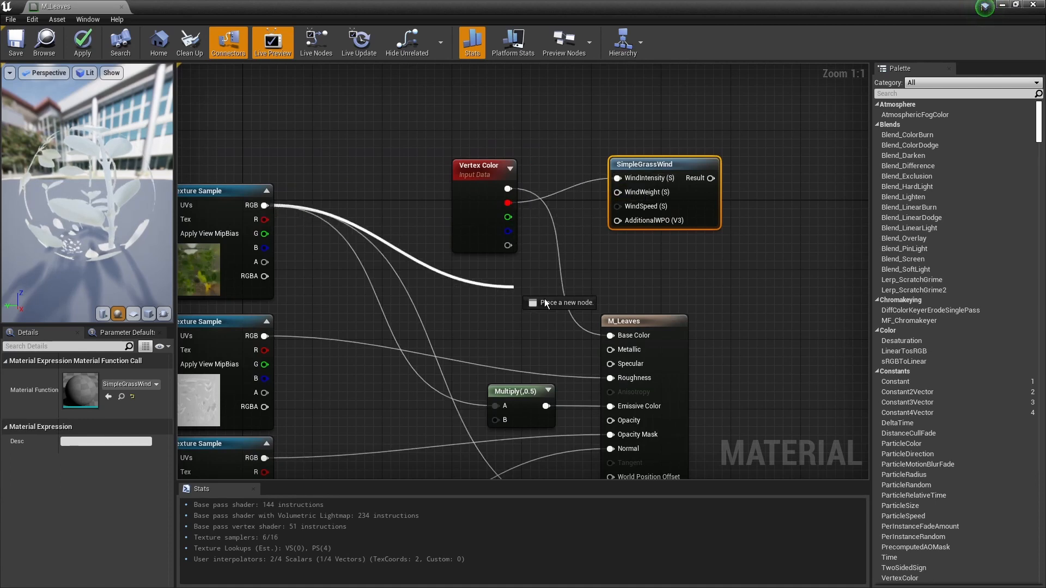
{"action": "scroll", "scroll_direction": "down", "scroll_amount": 3}
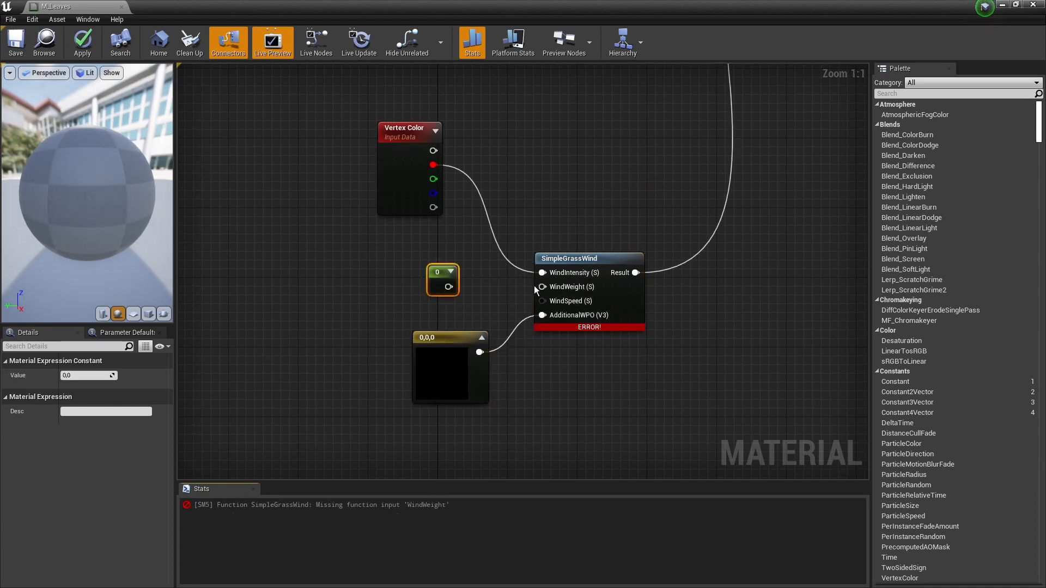
Wire a constant into WindWeight, trying 0.5 then settling on 0.1.
{"action": "left_click_drag", "start_coordinate": [451, 280], "coordinate": [542, 287]}
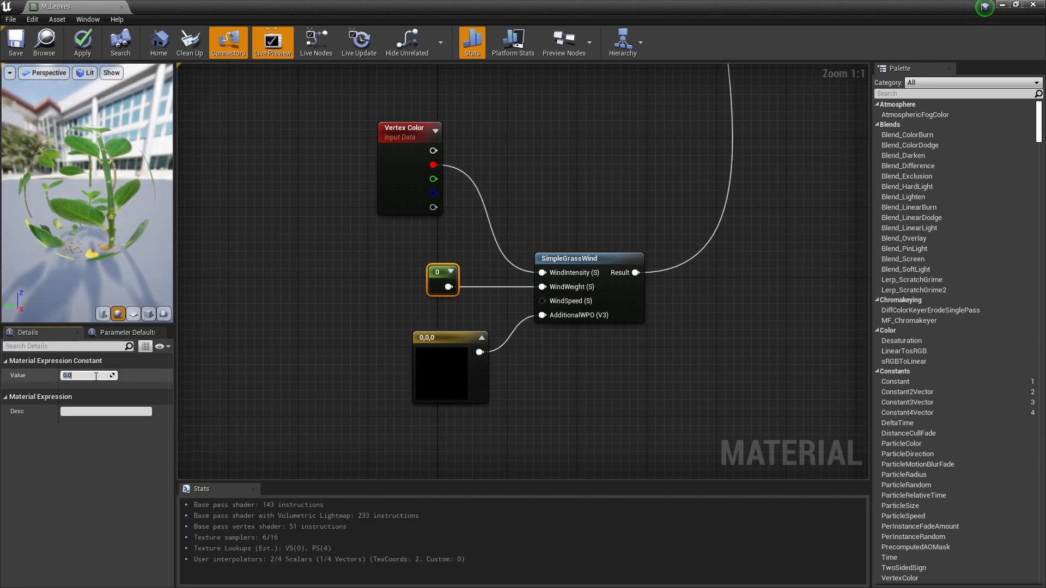
{"action": "type", "text": "0.5"}
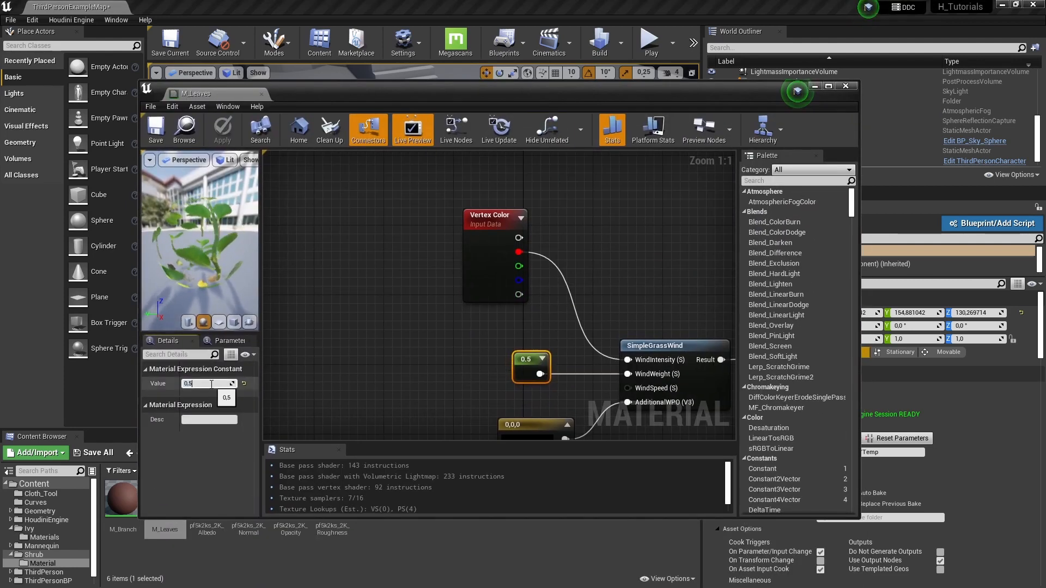
{"action": "type", "text": "0.1"}
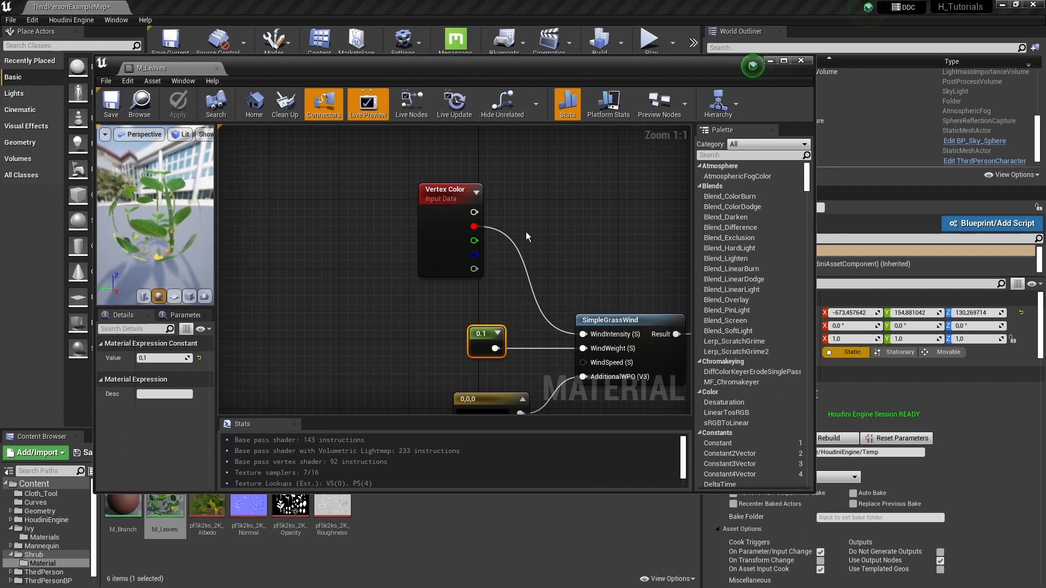
{"action": "scroll", "scroll_direction": "down", "scroll_amount": 3}
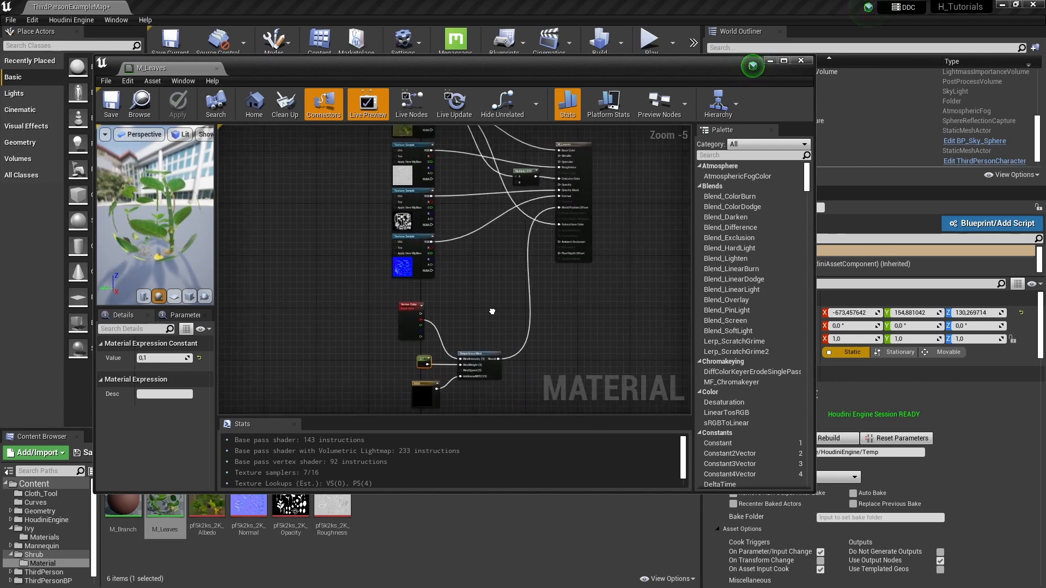
Scroll the view after saving M_Leaves to see the updated shrub in the level.
{"action": "scroll", "scroll_direction": "down", "scroll_amount": 3}
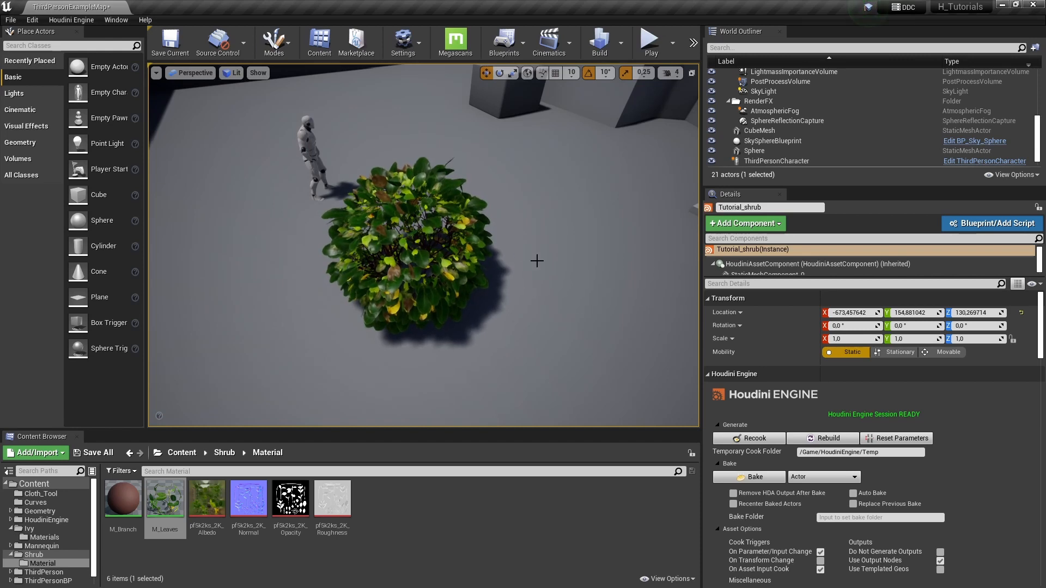
{"action": "mouse_move", "coordinate": [569, 249]}
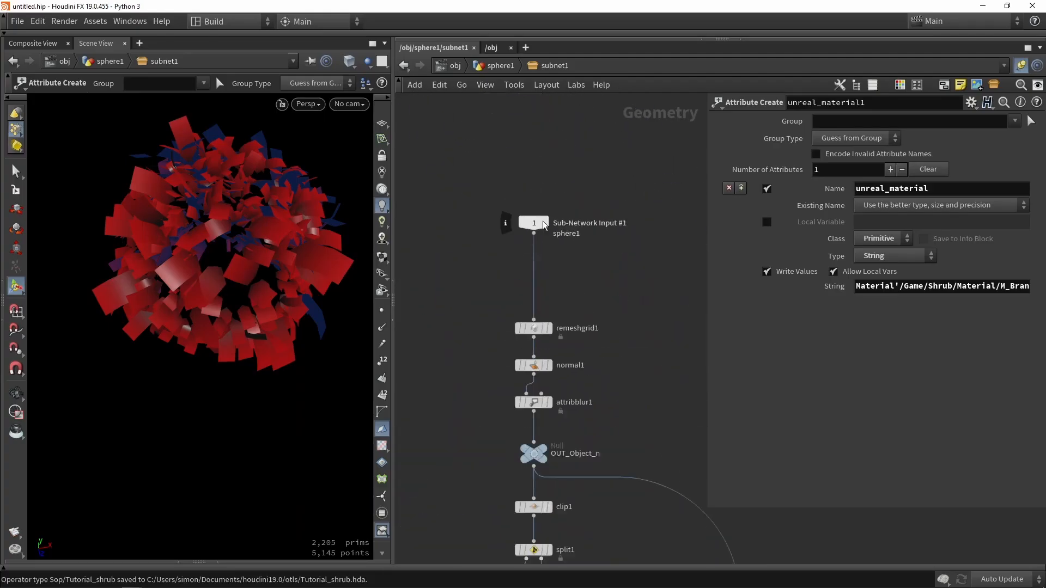
Add a Switch fed by sphere, box and end-capped tube nodes, displaying the sphere output.
{"action": "key", "text": "Tab"}
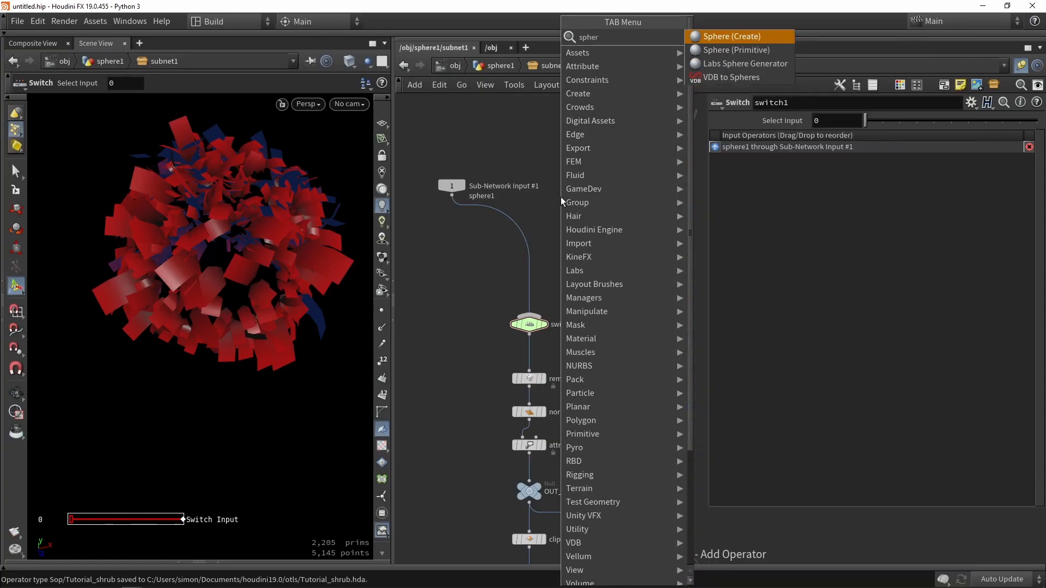
{"action": "left_click", "coordinate": [731, 35]}
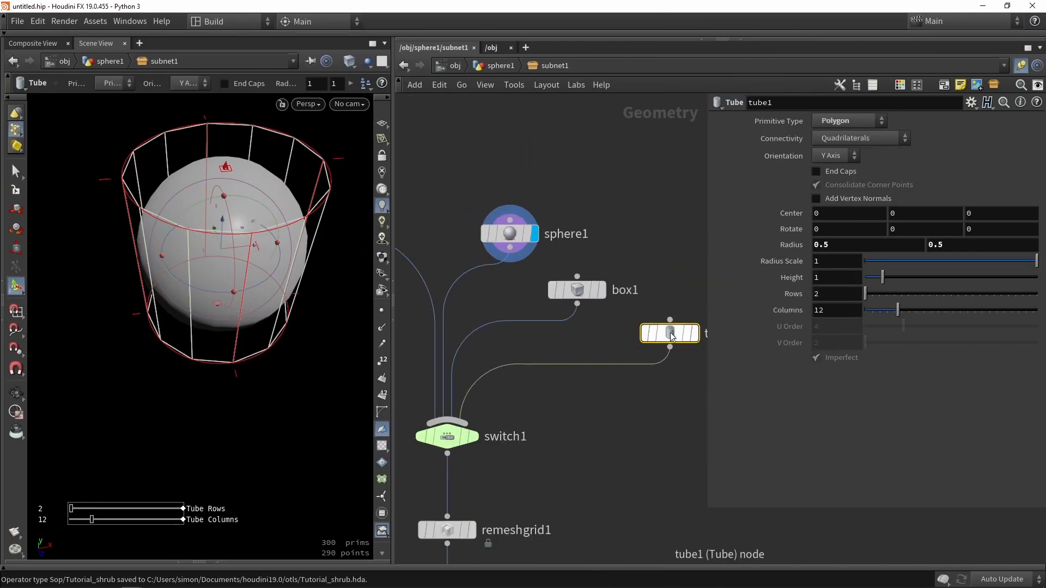
{"action": "left_click", "coordinate": [816, 171]}
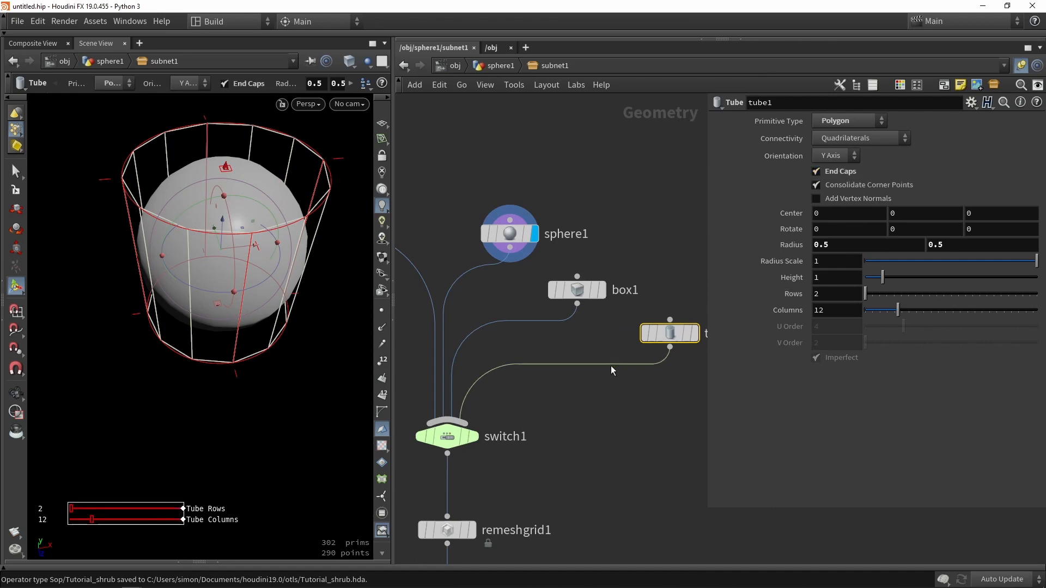
{"action": "left_click", "coordinate": [448, 436]}
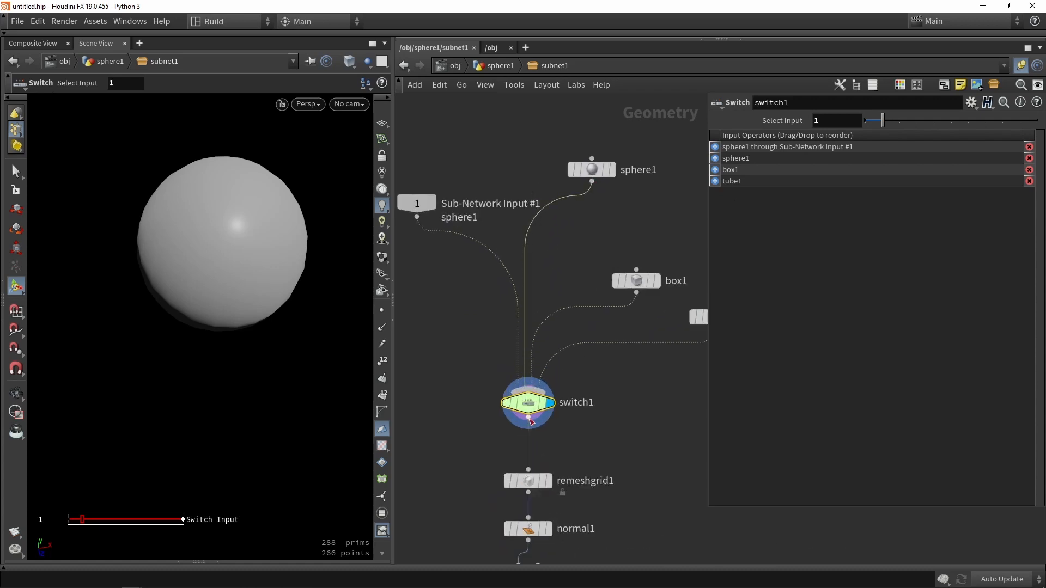
{"action": "left_click", "coordinate": [592, 170]}
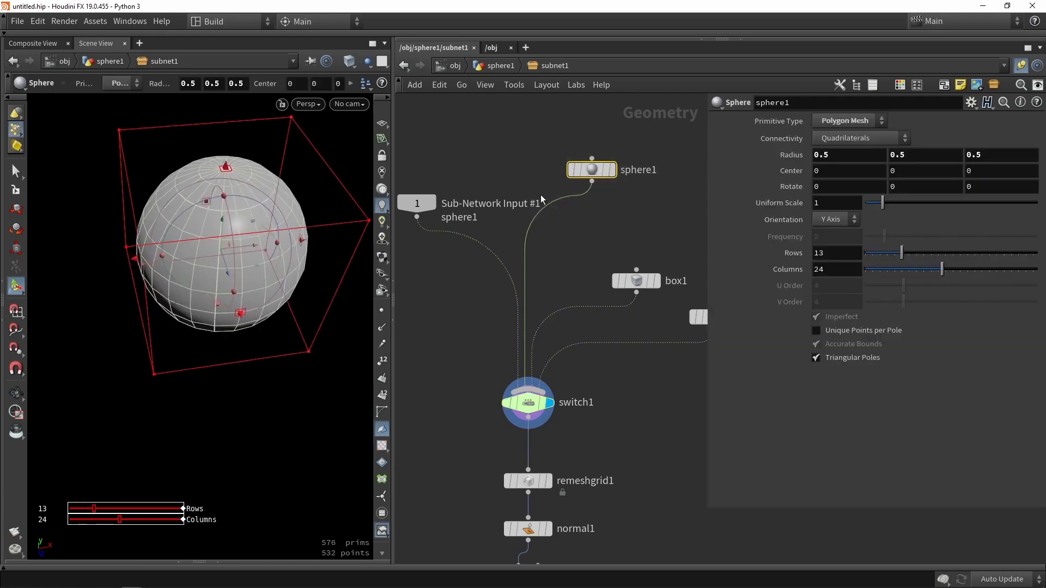
In the shrub asset's Type Properties, enable Use Menu for the Type shape parameter.
{"action": "left_click", "coordinate": [95, 20]}
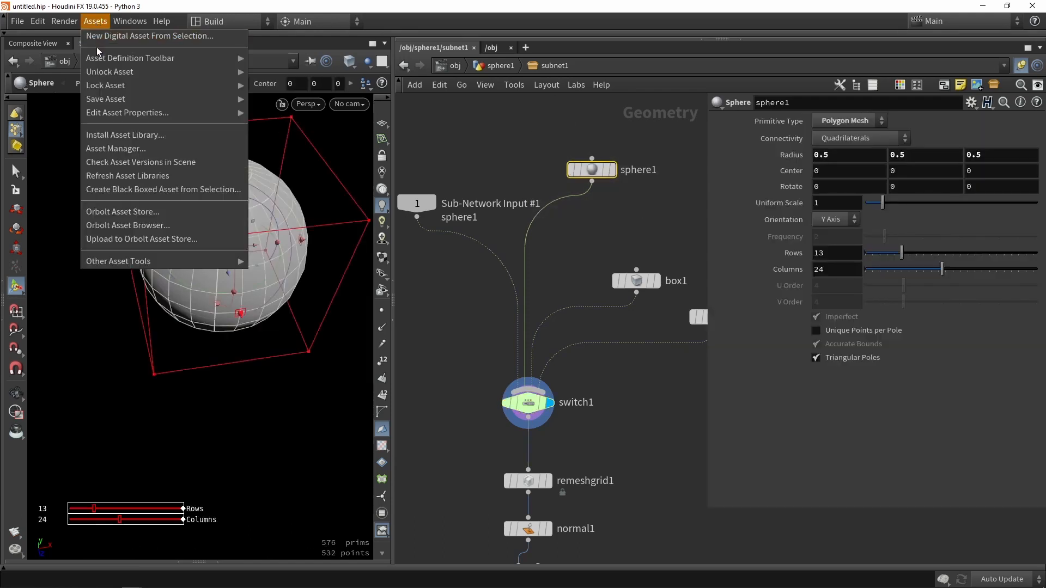
{"action": "left_click", "coordinate": [127, 112]}
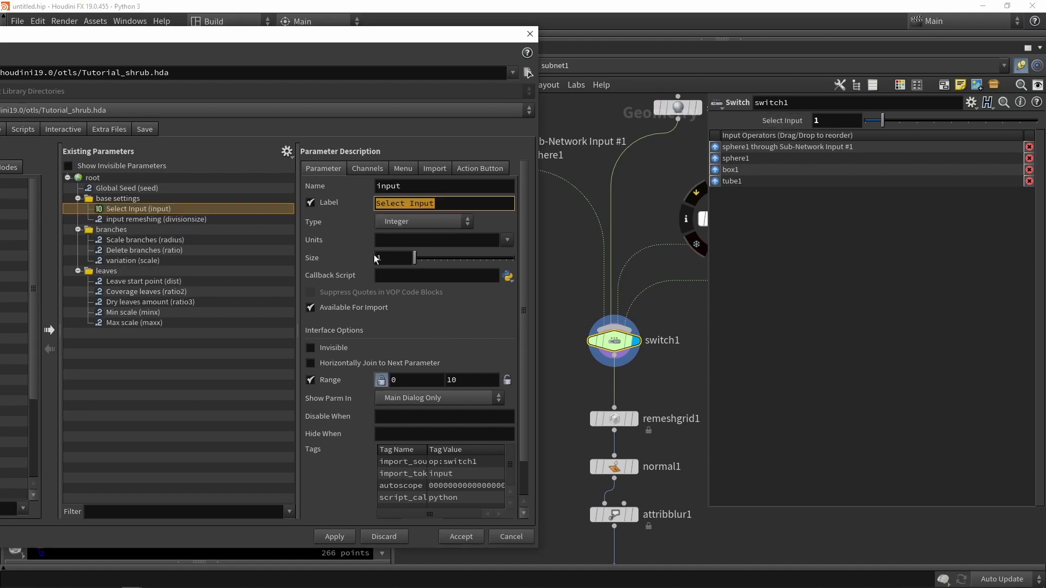
{"action": "type", "text": "Type"}
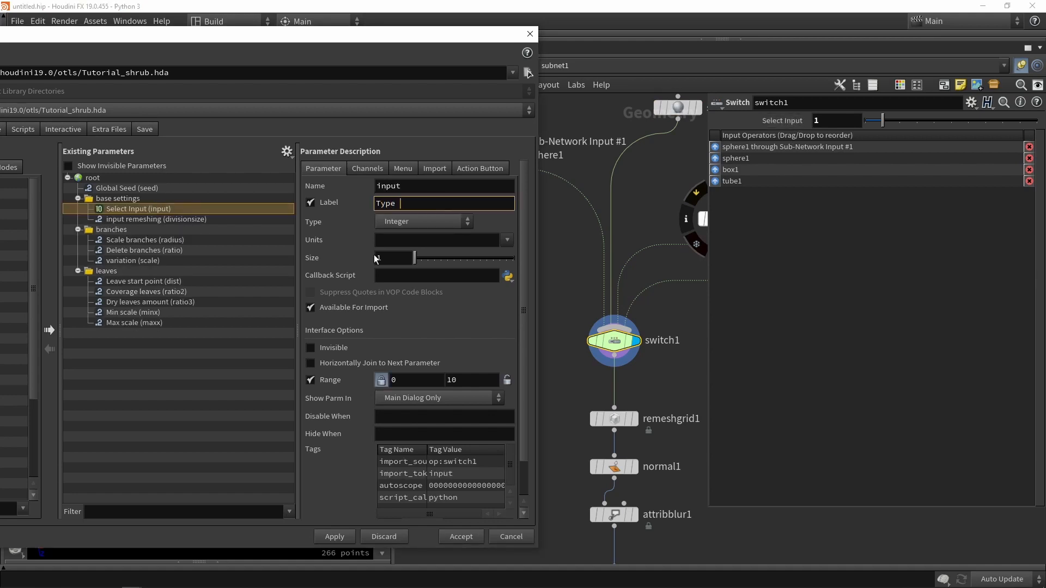
{"action": "type", "text": "shape"}
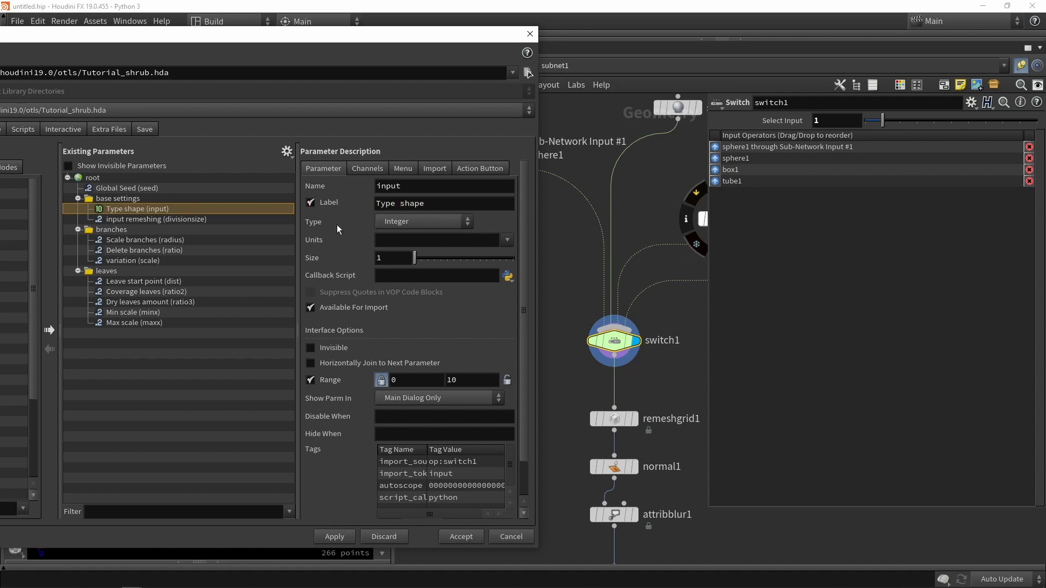
{"action": "mouse_move", "coordinate": [396, 175]}
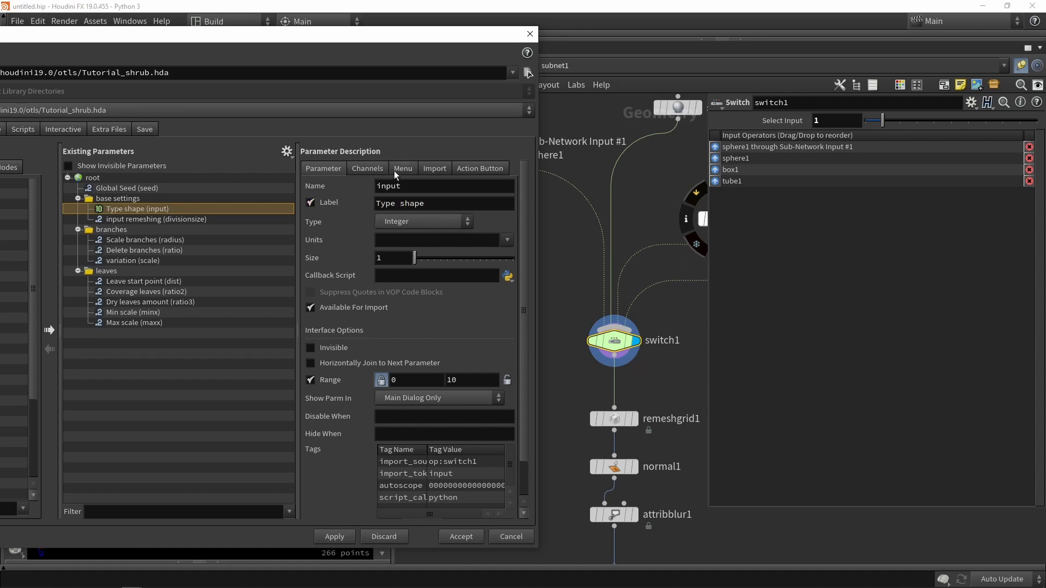
{"action": "left_click", "coordinate": [402, 168]}
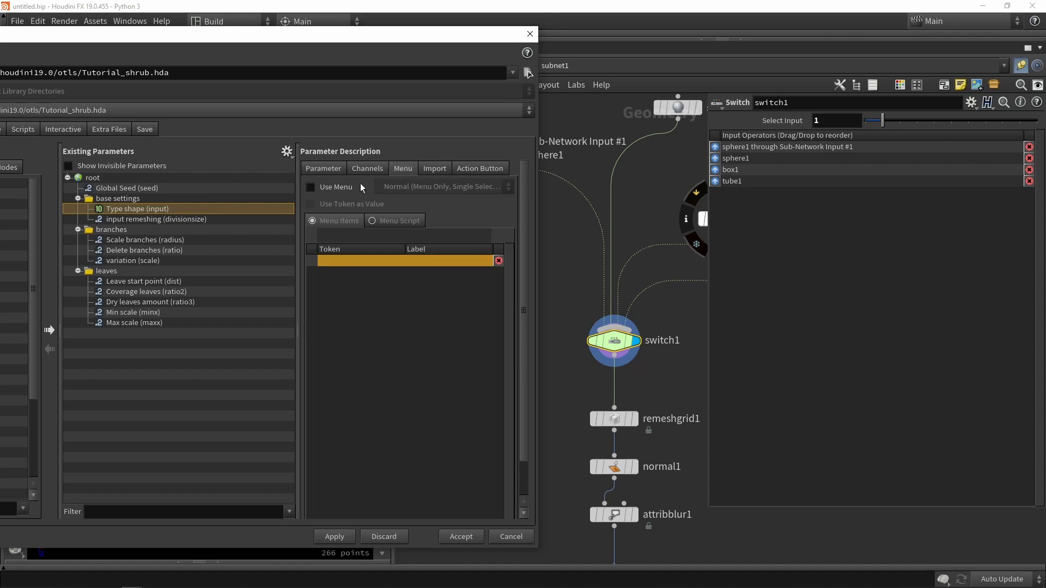
{"action": "left_click", "coordinate": [310, 187]}
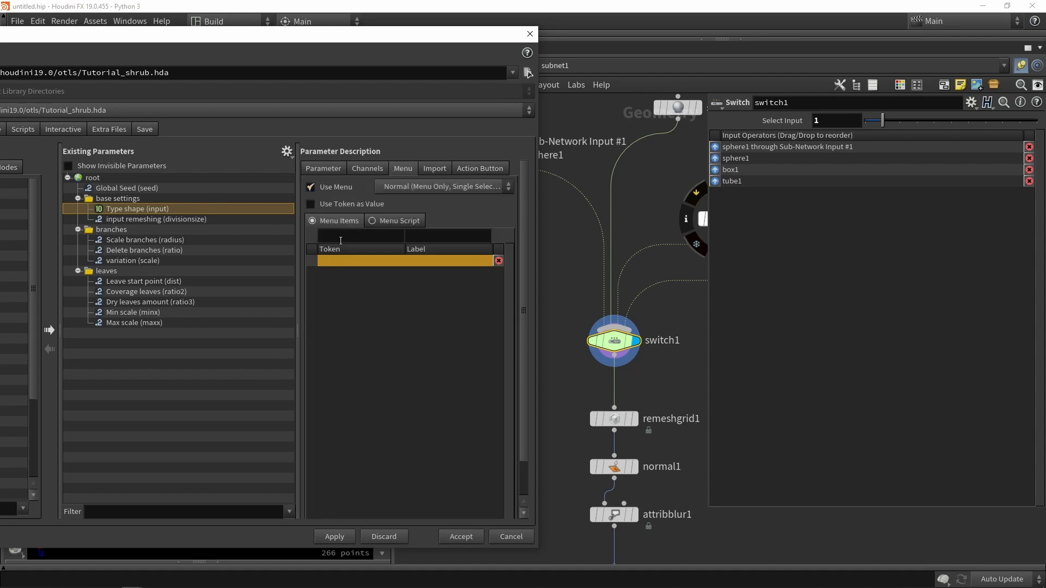
Add menu tokens 0–3 labelled Custom, sphere, box and Tube.
{"action": "left_click", "coordinate": [360, 236]}
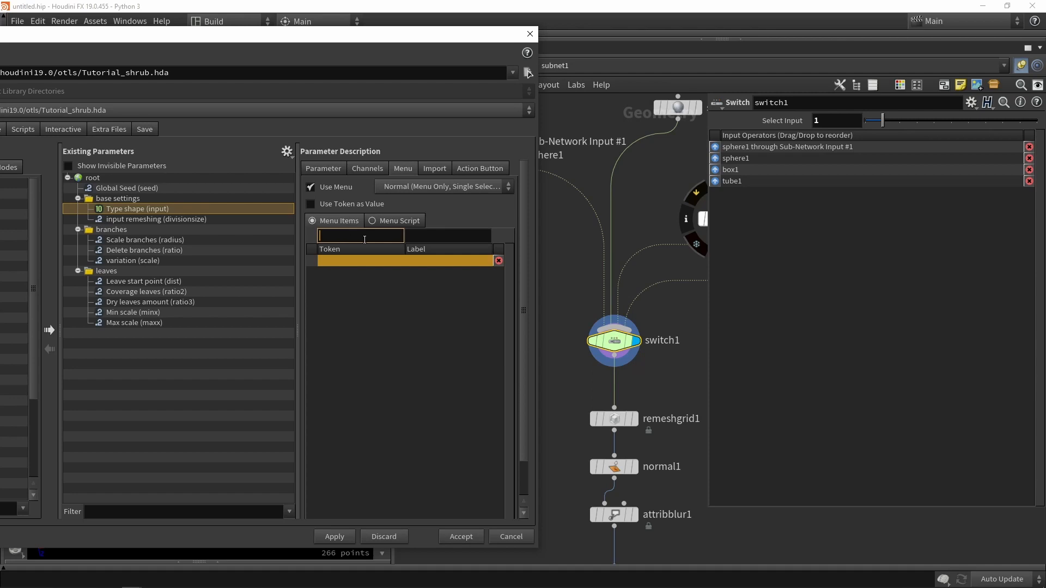
{"action": "type", "text": "0"}
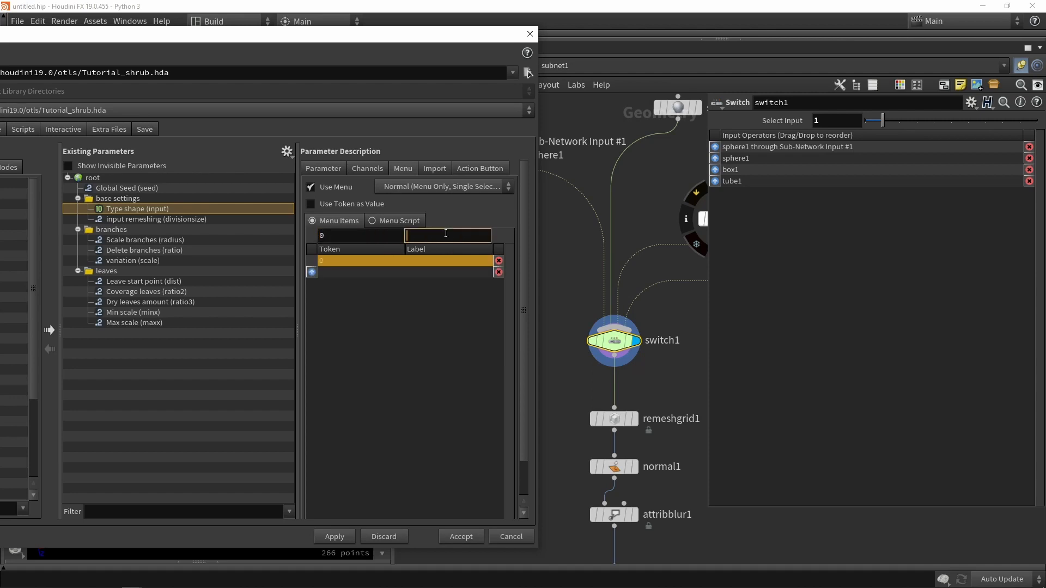
{"action": "type", "text": "Custom"}
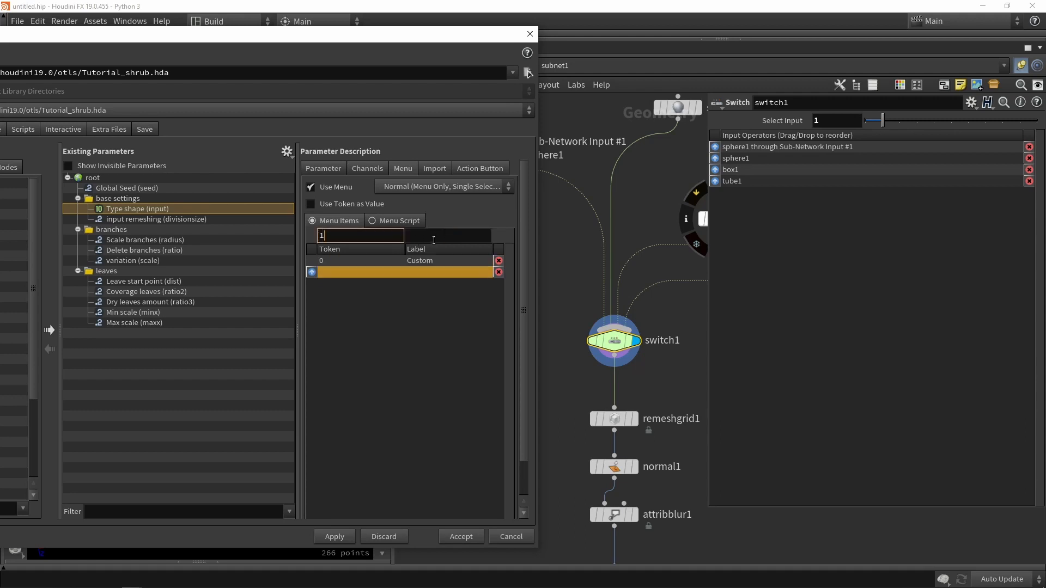
{"action": "type", "text": "sphere"}
{"action": "type", "text": "box"}
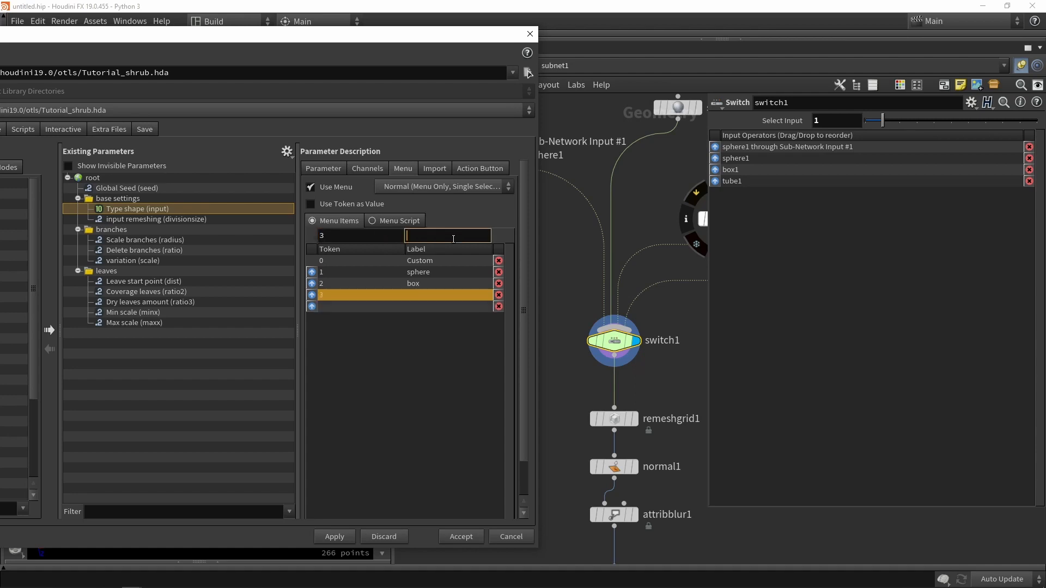
{"action": "type", "text": "Tube"}
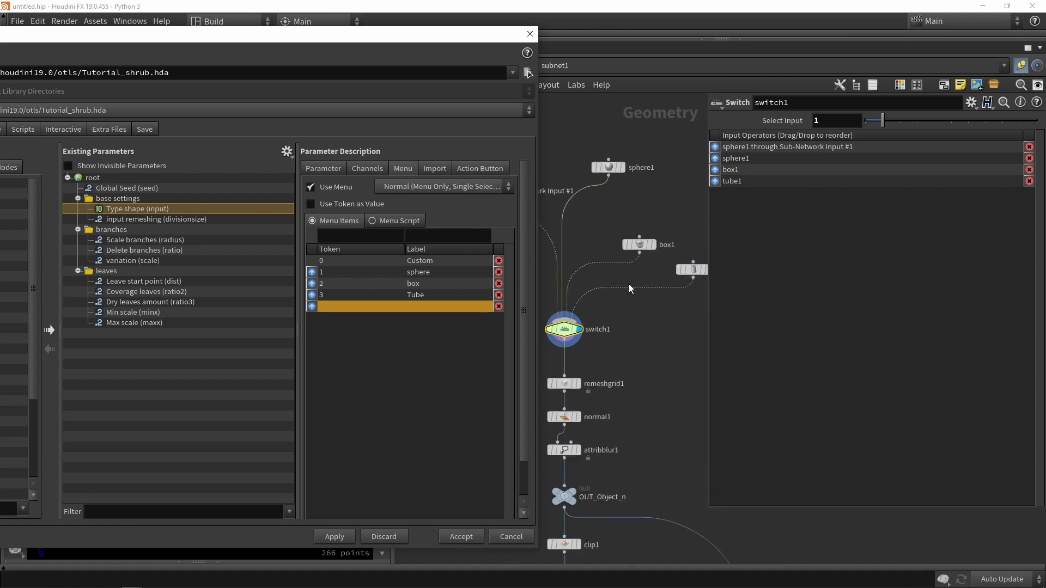
{"action": "mouse_move", "coordinate": [622, 285]}
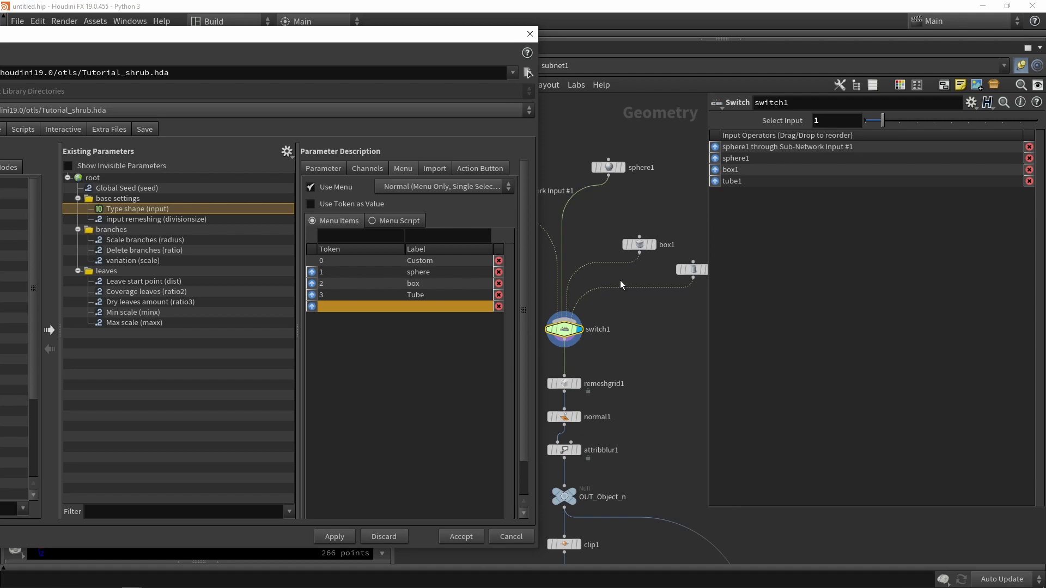
Inspect sphere1 and box1, stack the shape nodes above switch1, and accept the type property changes.
{"action": "left_click", "coordinate": [608, 167]}
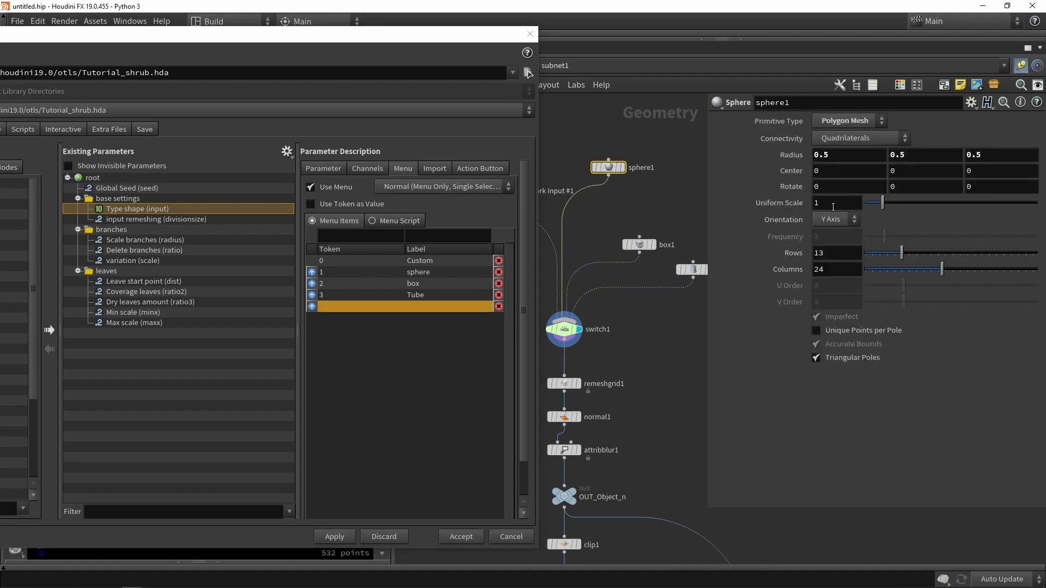
{"action": "left_click", "coordinate": [849, 155]}
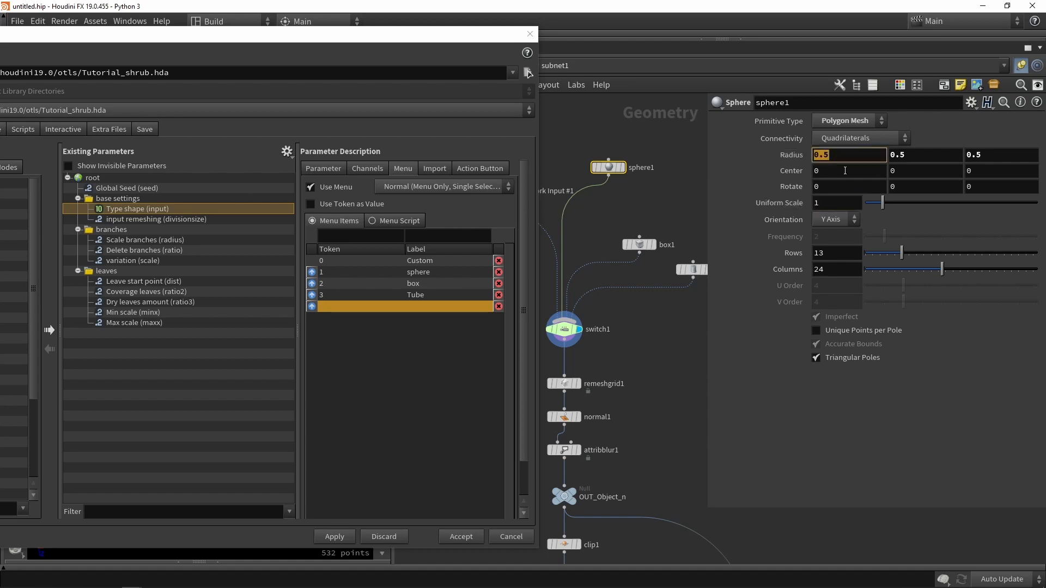
{"action": "left_click", "coordinate": [639, 244]}
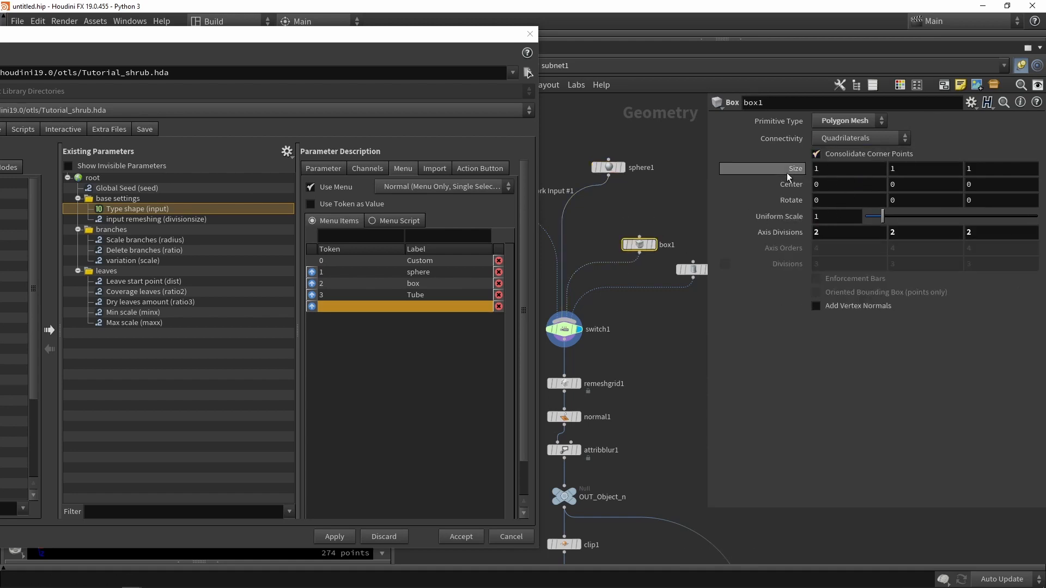
{"action": "left_click_drag", "start_coordinate": [637, 244], "coordinate": [647, 209]}
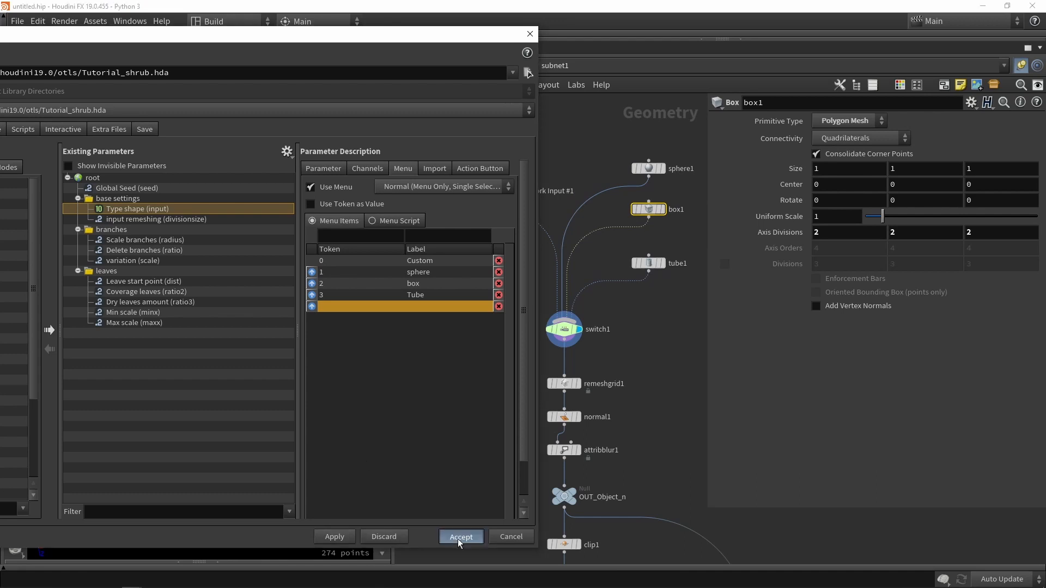
{"action": "left_click", "coordinate": [461, 536]}
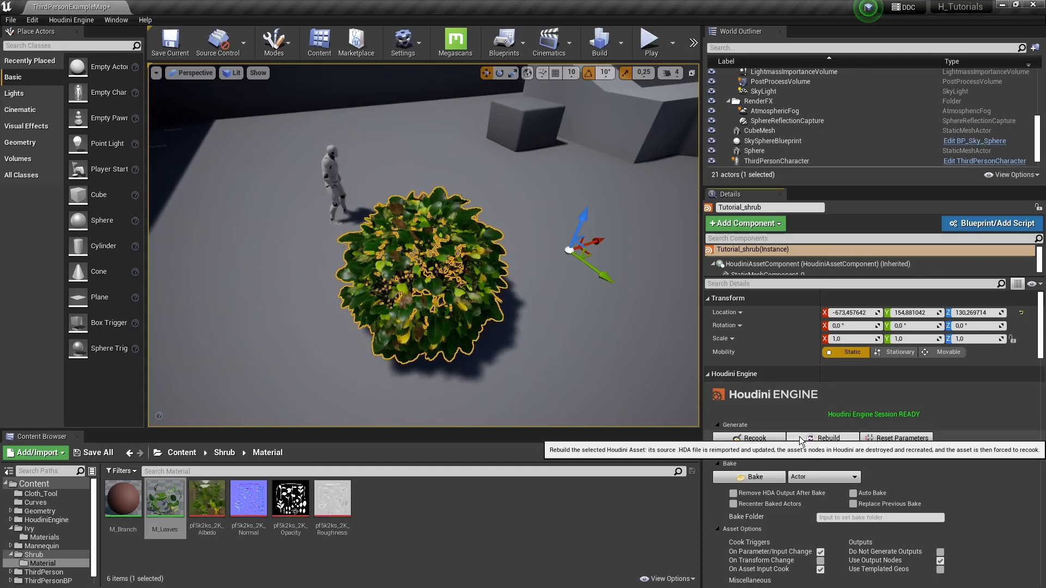
Rebuild the shrub and cycle Type shape through box and Tube, ending back on sphere.
{"action": "left_click", "coordinate": [822, 437]}
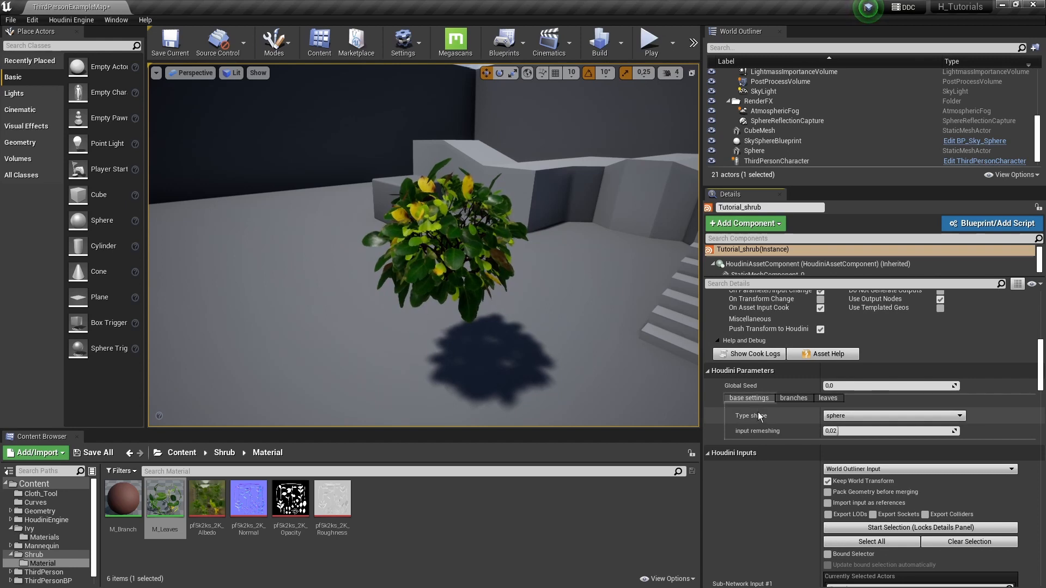
{"action": "left_click", "coordinate": [893, 416]}
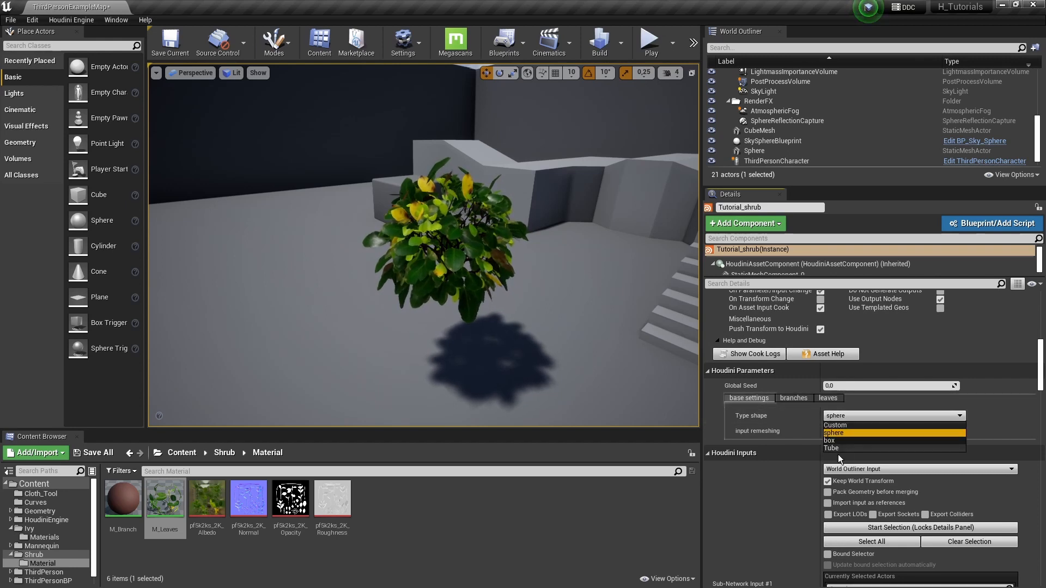
{"action": "left_click", "coordinate": [829, 440]}
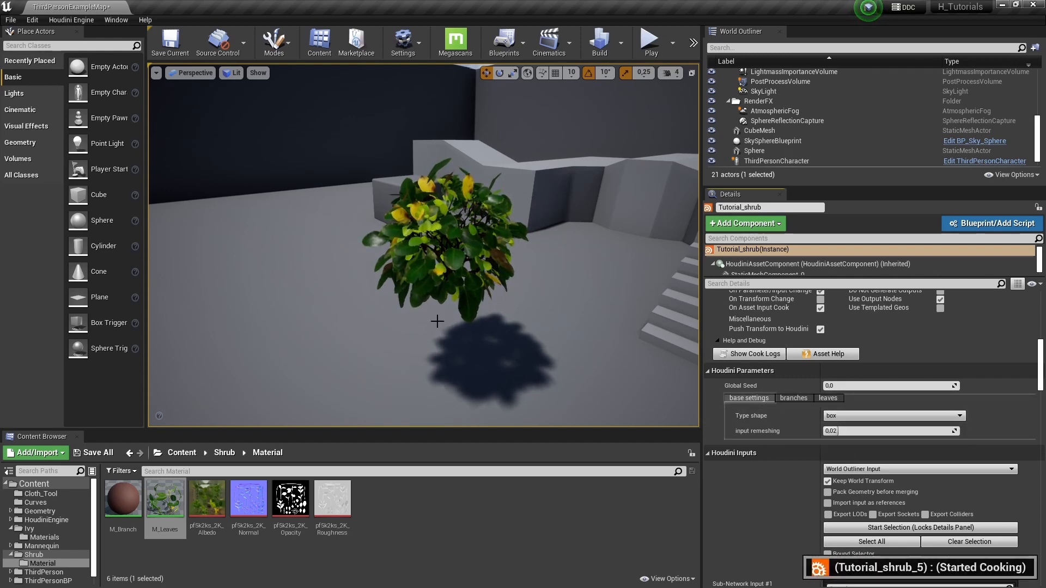
{"action": "left_click", "coordinate": [892, 415]}
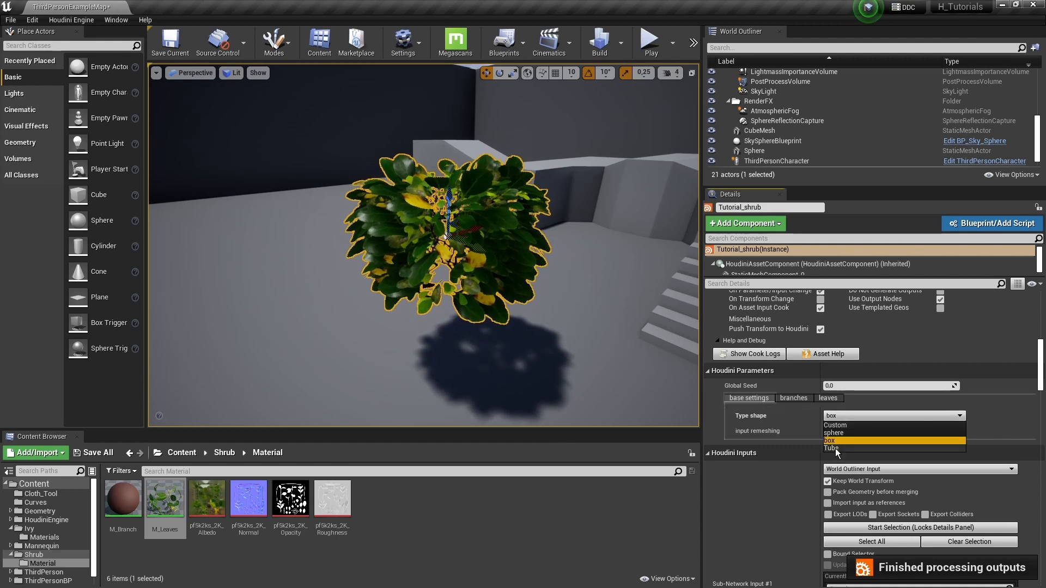
{"action": "left_click", "coordinate": [831, 448]}
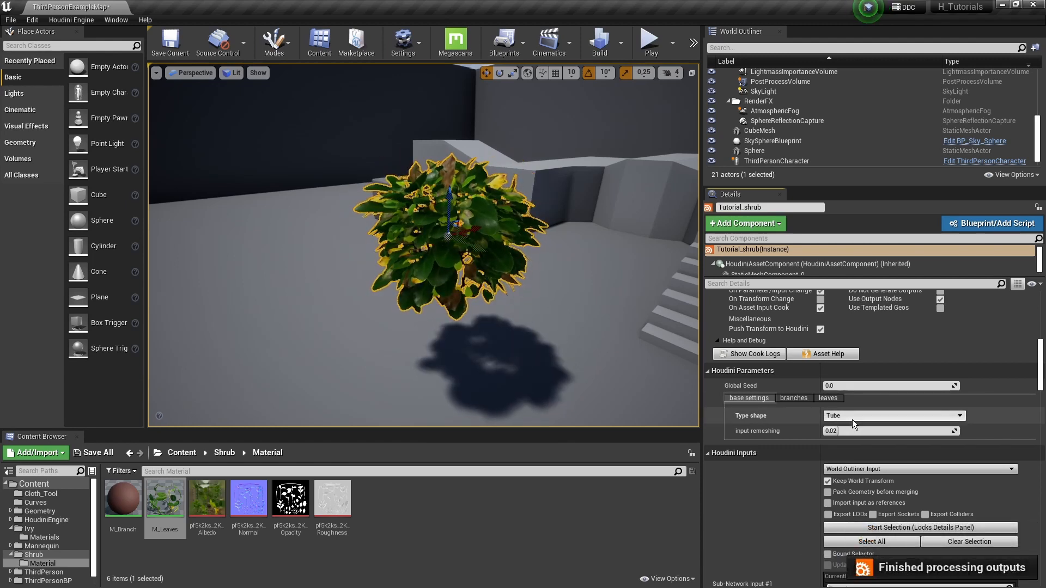
{"action": "left_click", "coordinate": [893, 415]}
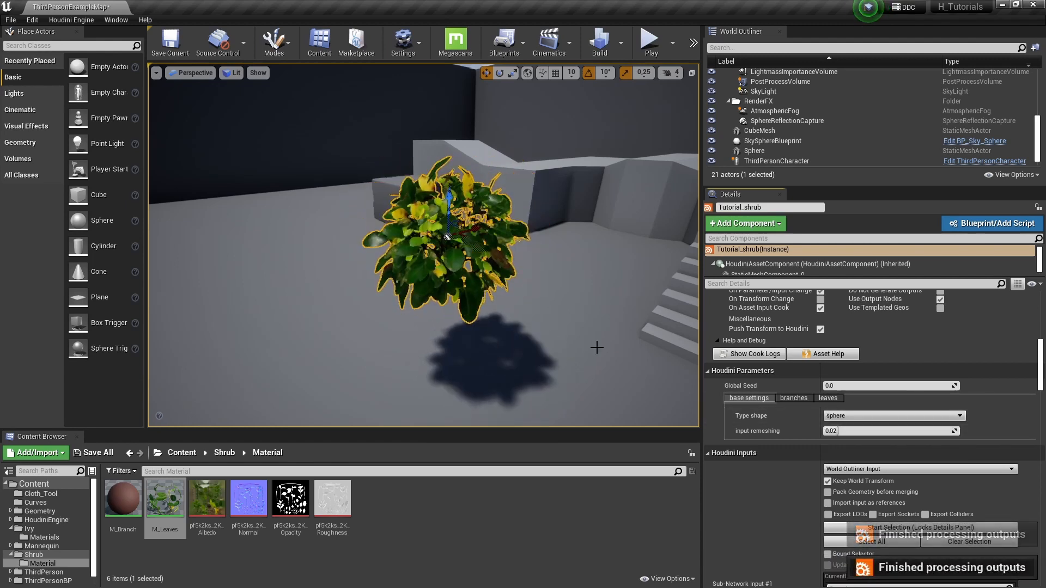
{"action": "left_click", "coordinate": [794, 397]}
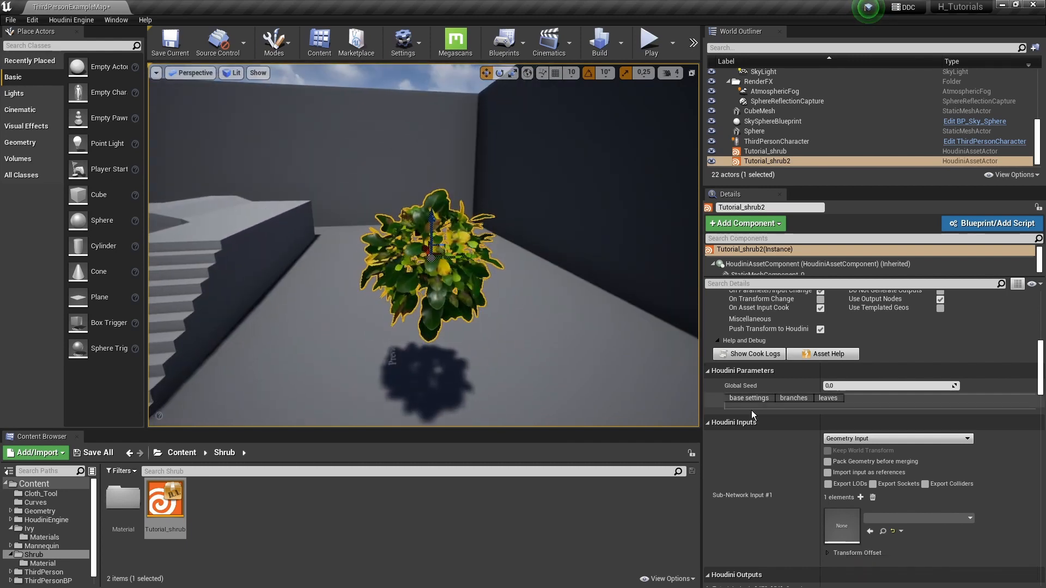
On Tutorial_shrub2's leaves settings, set Max scale to about 0.54 and Coverage leaves to 1.0.
{"action": "left_click", "coordinate": [793, 398]}
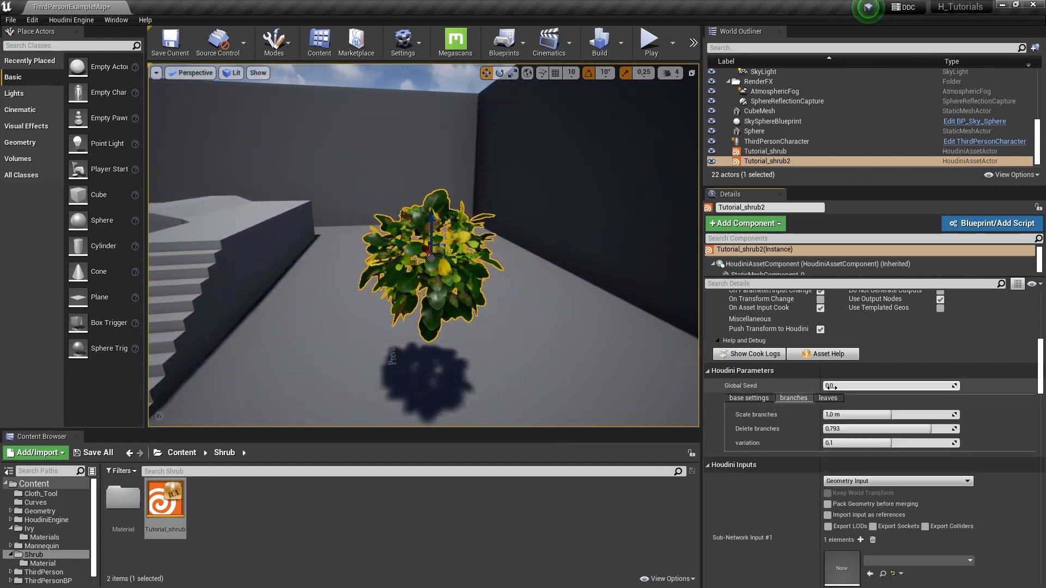
{"action": "left_click", "coordinate": [828, 397]}
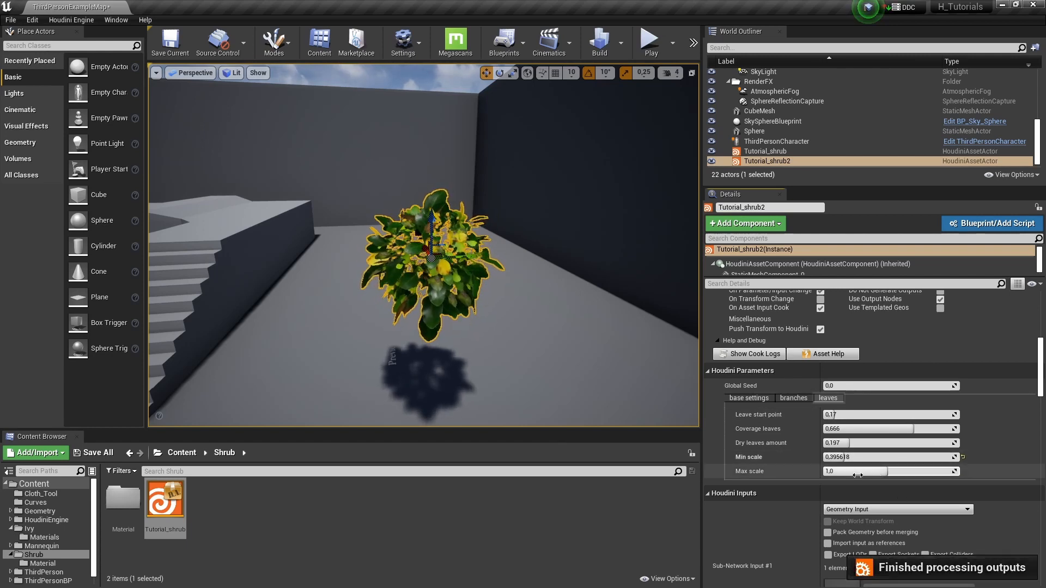
{"action": "left_click_drag", "start_coordinate": [854, 472], "coordinate": [842, 472]}
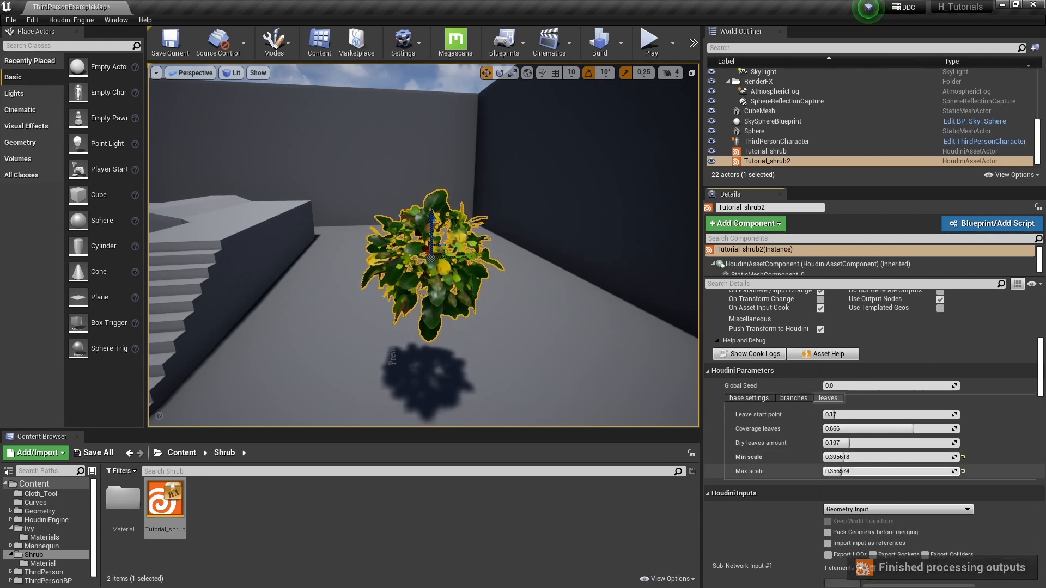
{"action": "left_click_drag", "start_coordinate": [840, 472], "coordinate": [864, 471]}
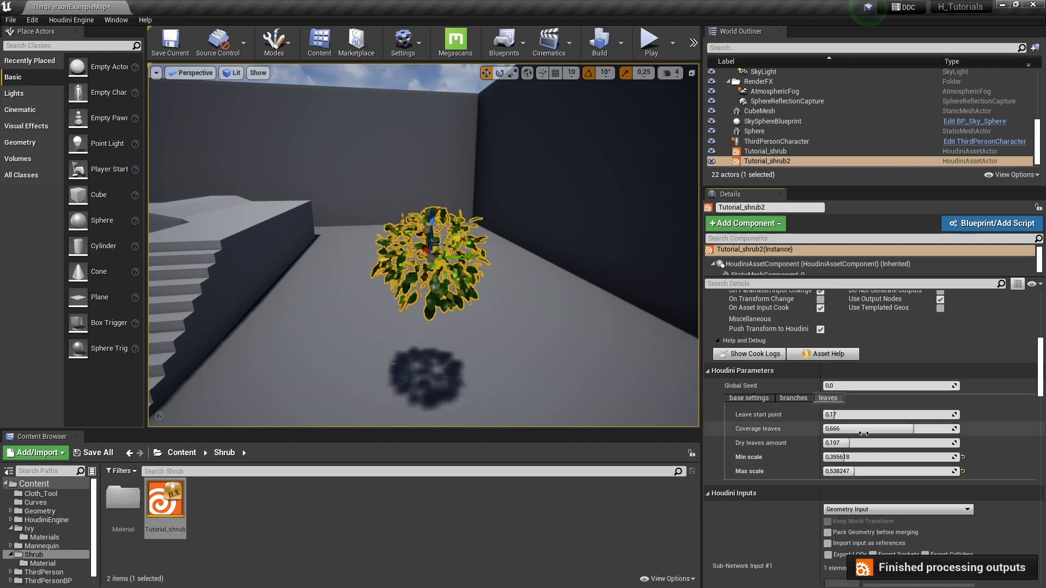
{"action": "left_click_drag", "start_coordinate": [864, 428], "coordinate": [954, 428]}
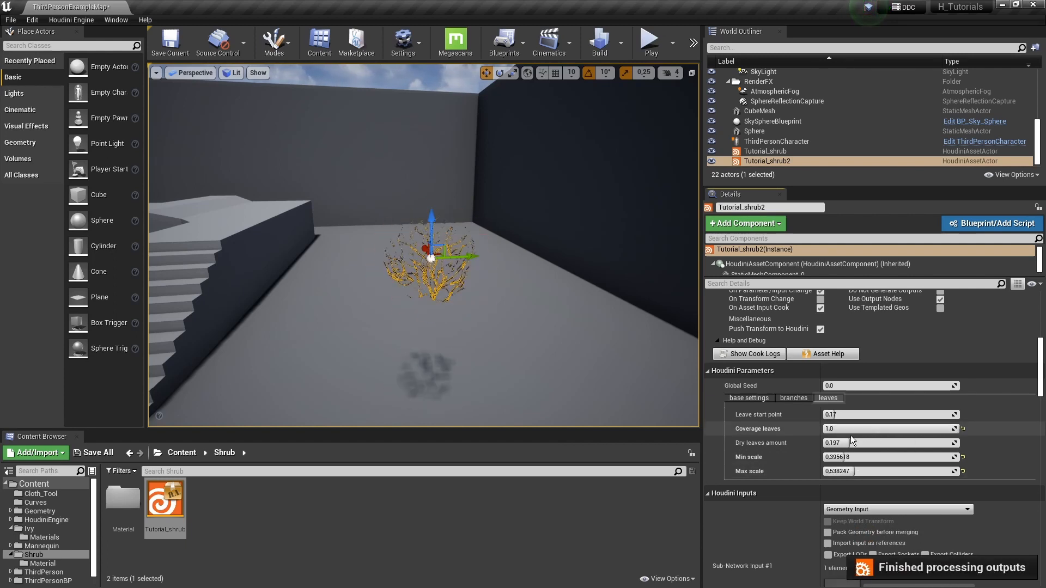